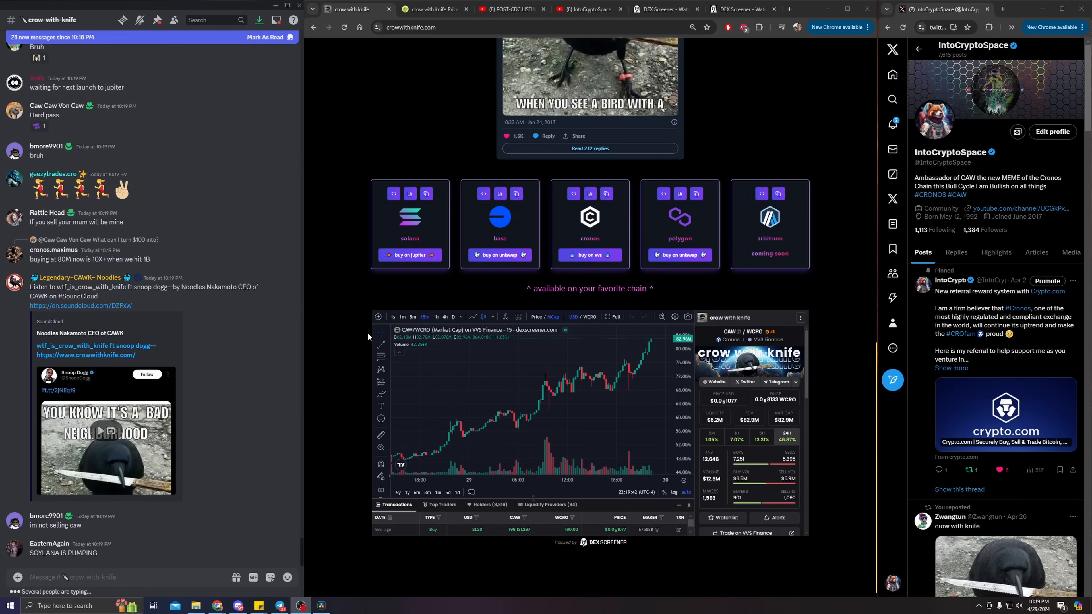
mouse_move(350, 308)
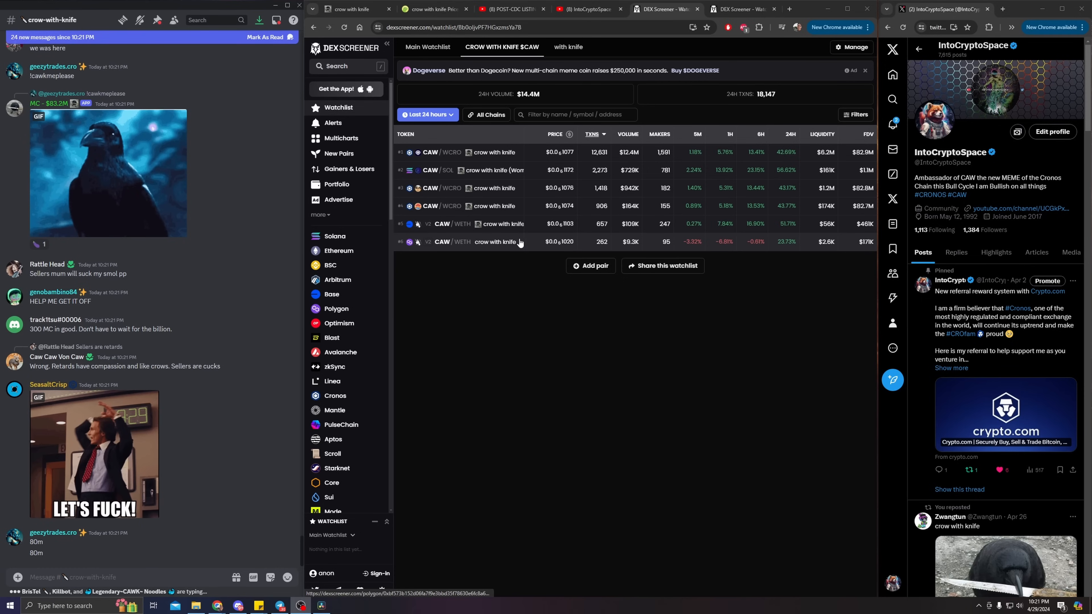
mouse_move(482, 162)
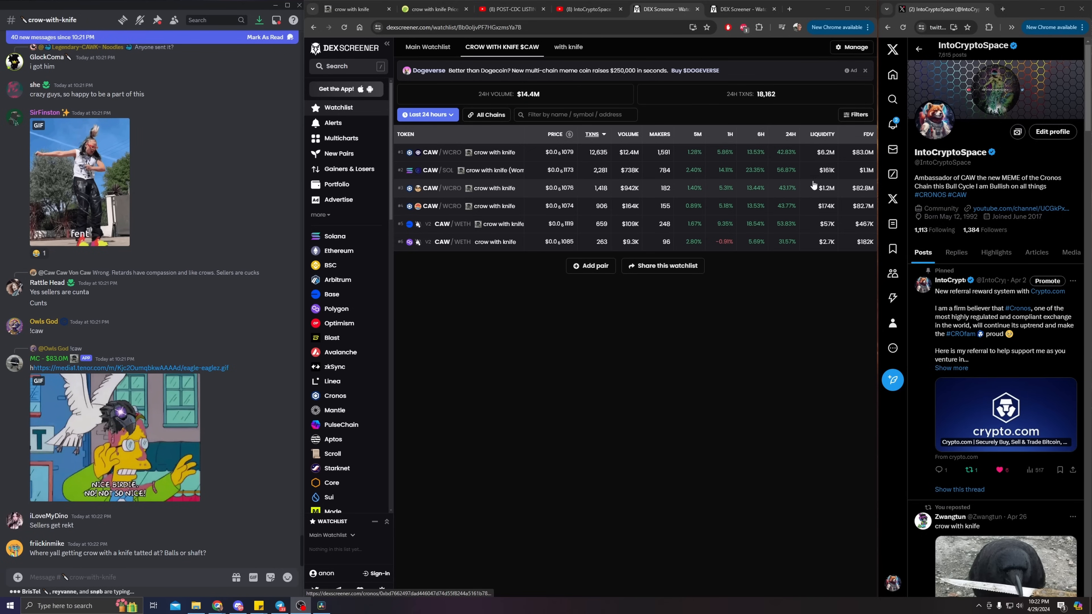
Step: Scroll through the CAW watchlist to review the six pairs' prices and volumes
scroll(down, 3)
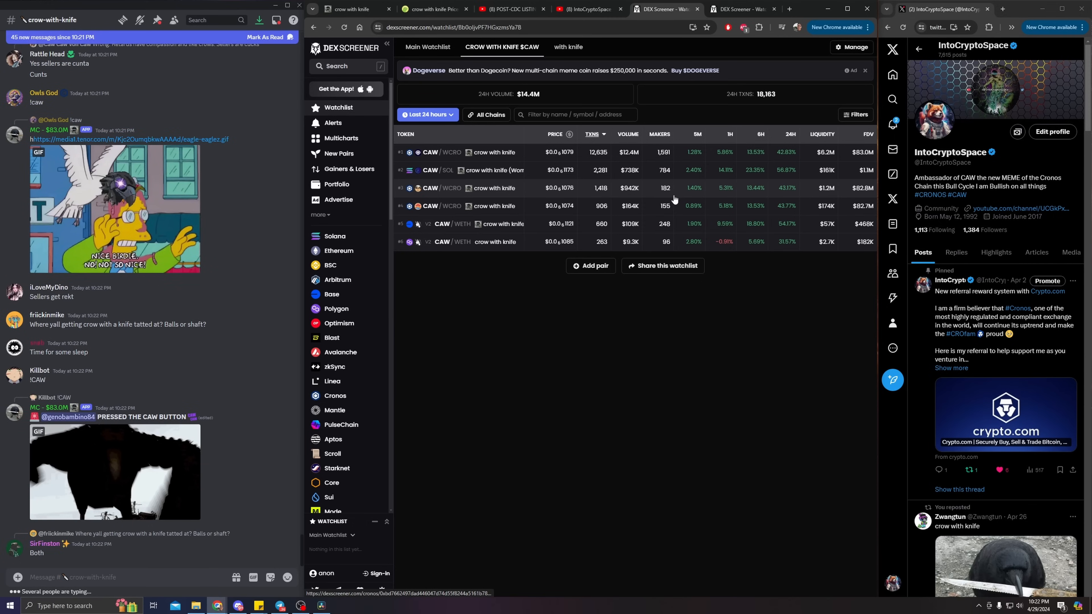
scroll(down, 3)
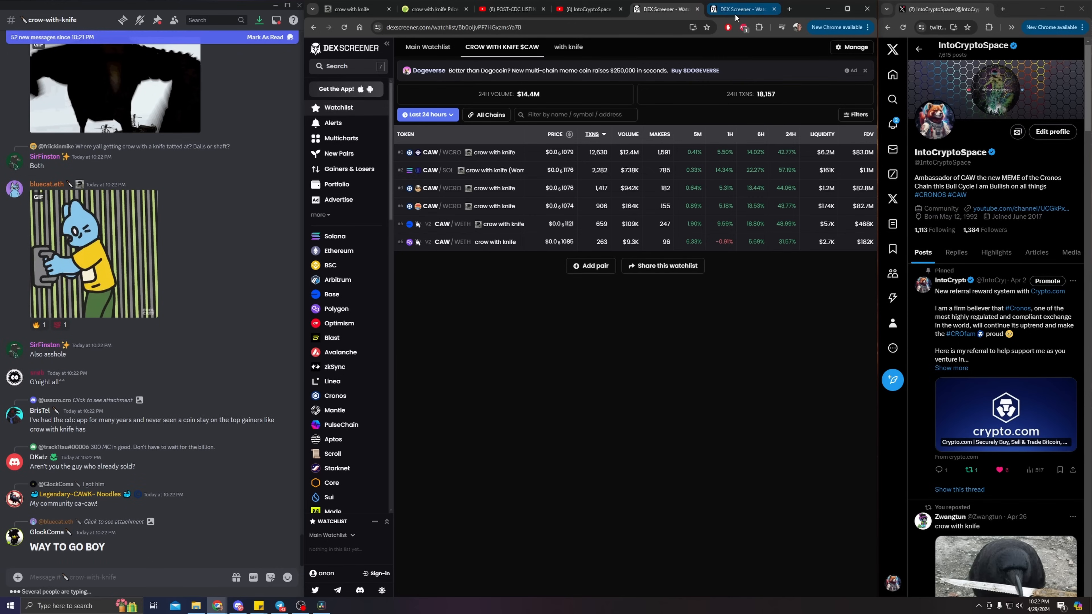
Step: View the 'with knife' watchlist and scroll through its knife-themed tokens such as RYOSHI, SWK and STAB
click(569, 48)
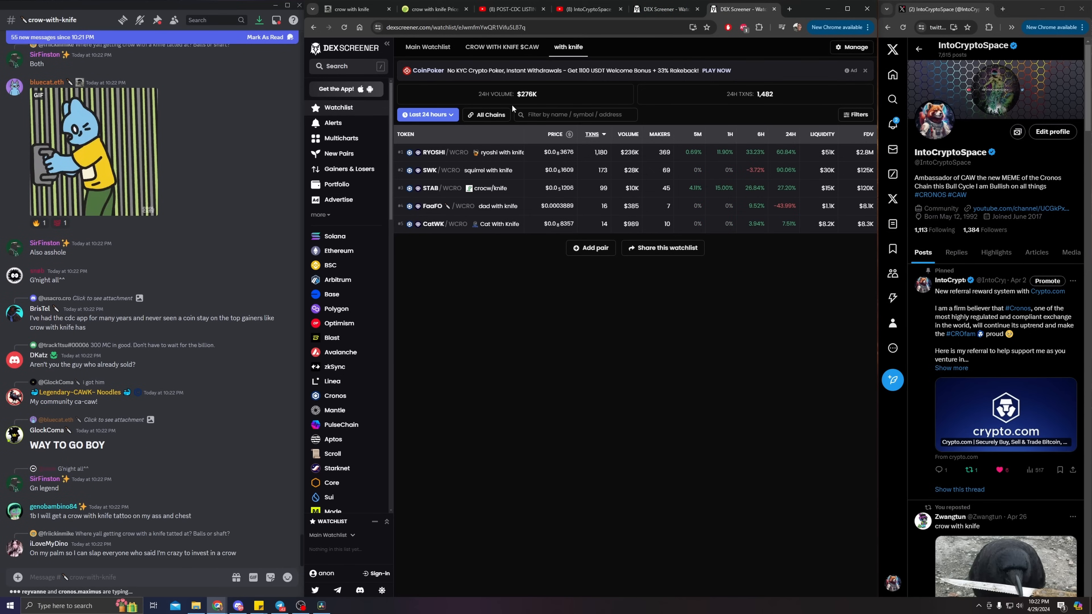
scroll(down, 3)
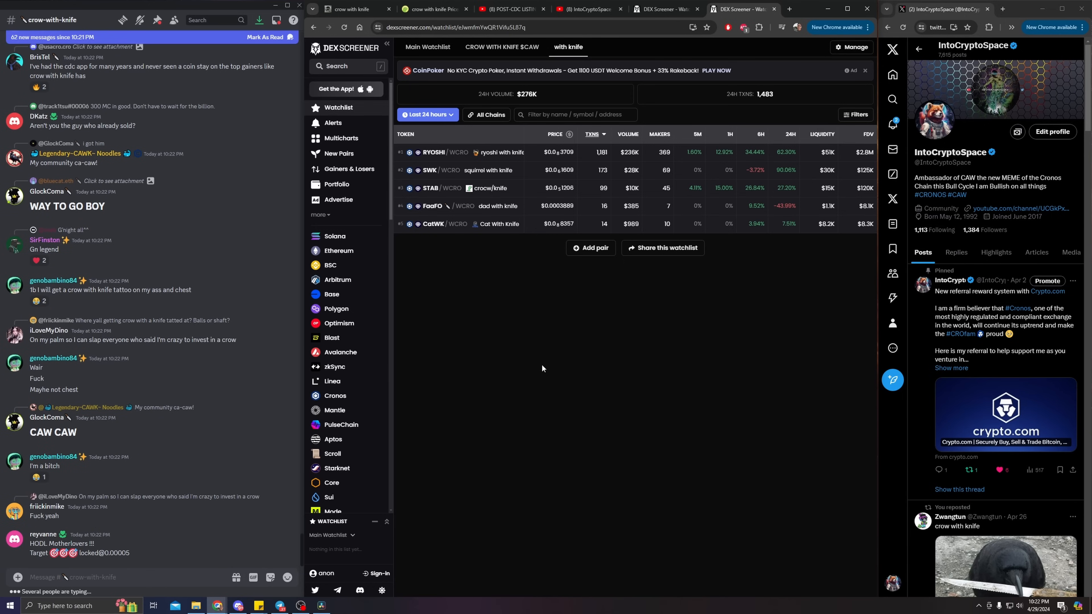
mouse_move(548, 348)
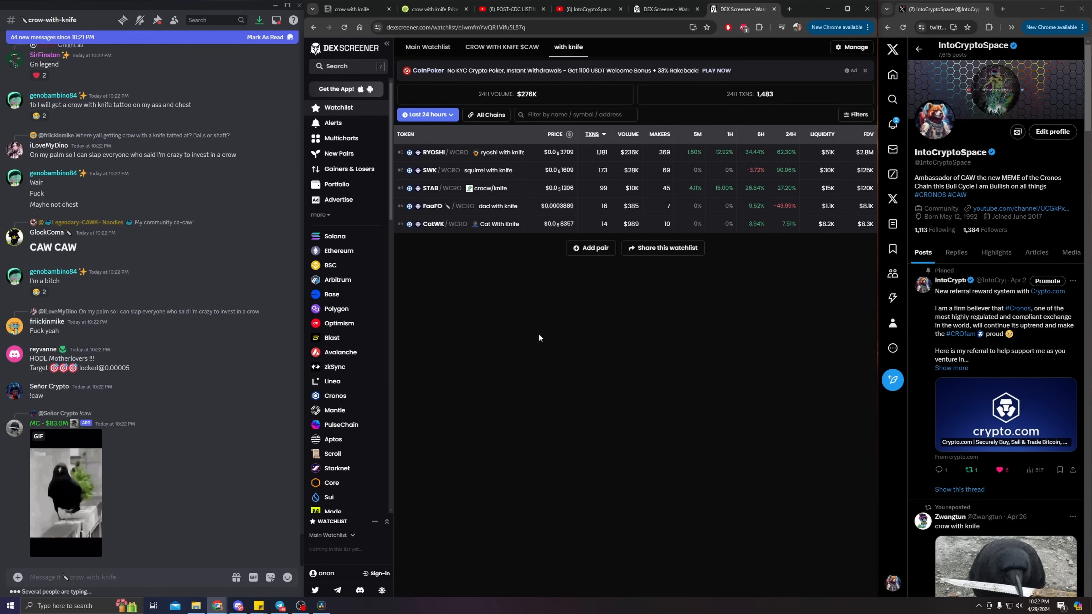
scroll(down, 3)
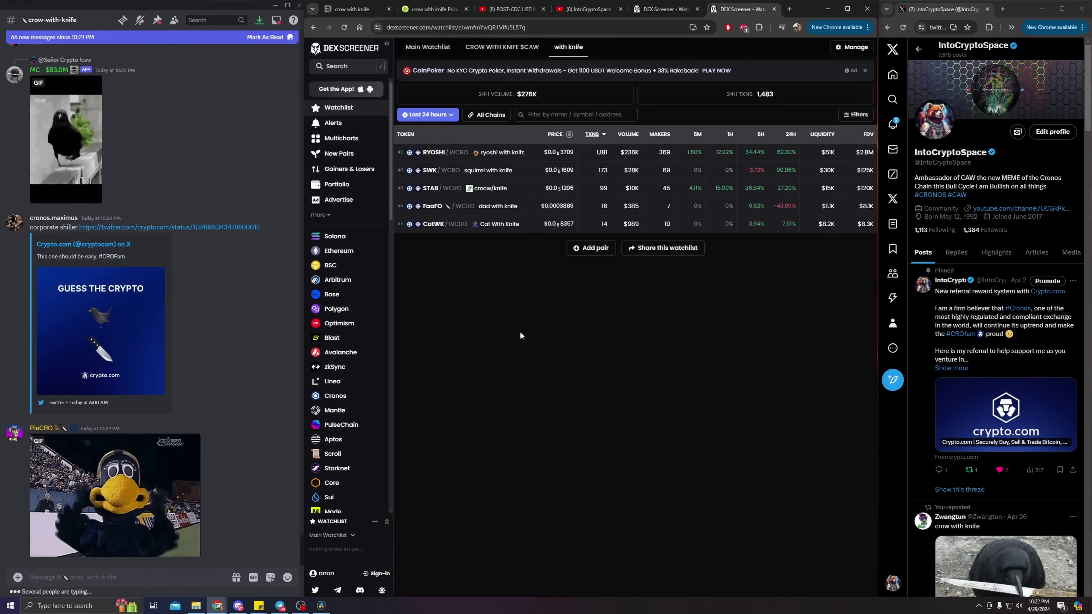
scroll(down, 3)
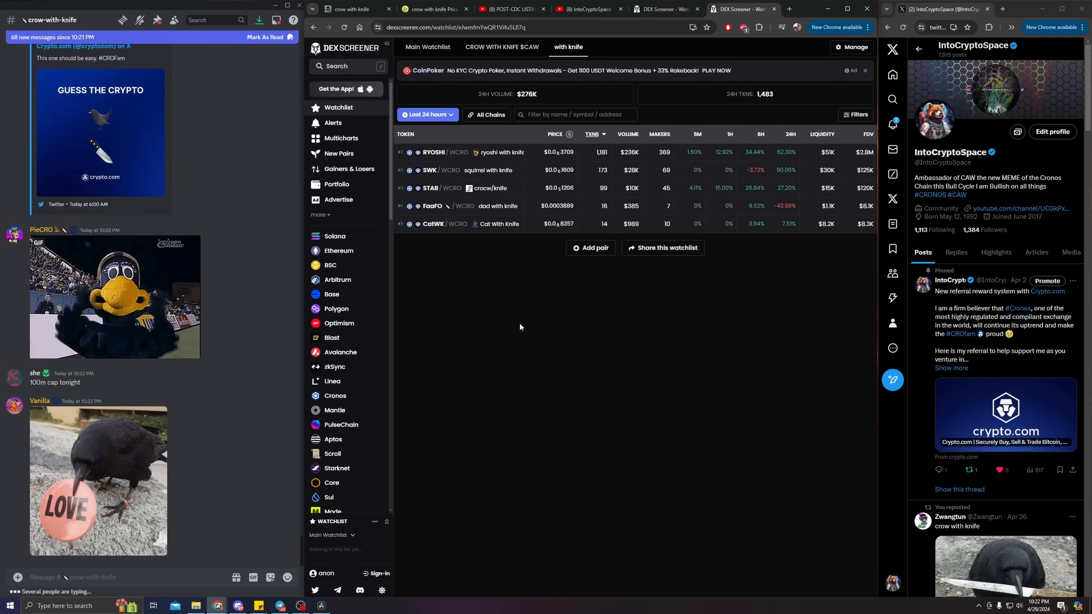
scroll(down, 3)
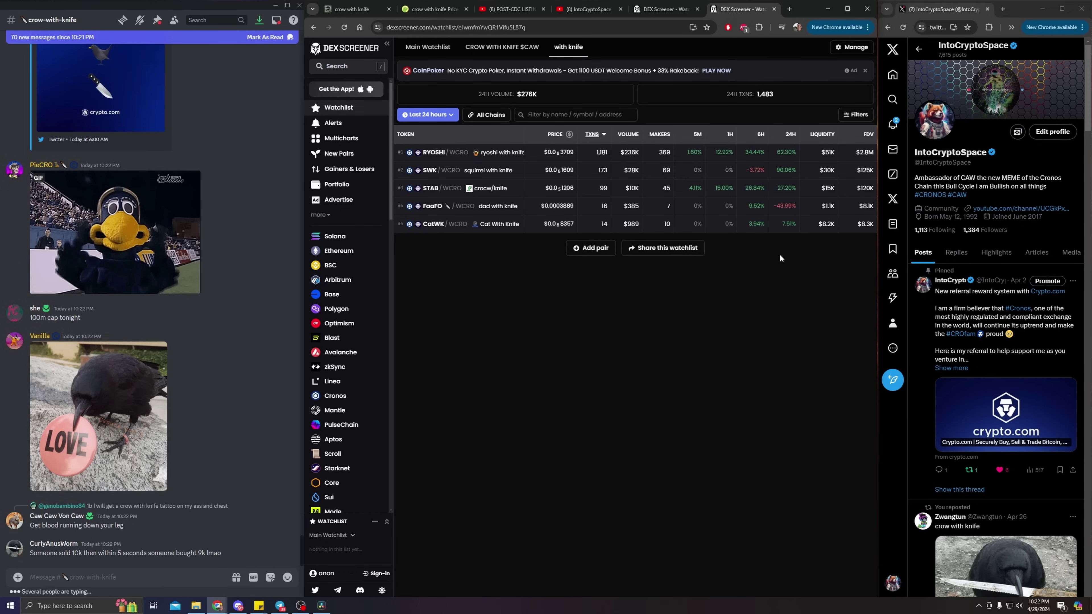
scroll(down, 3)
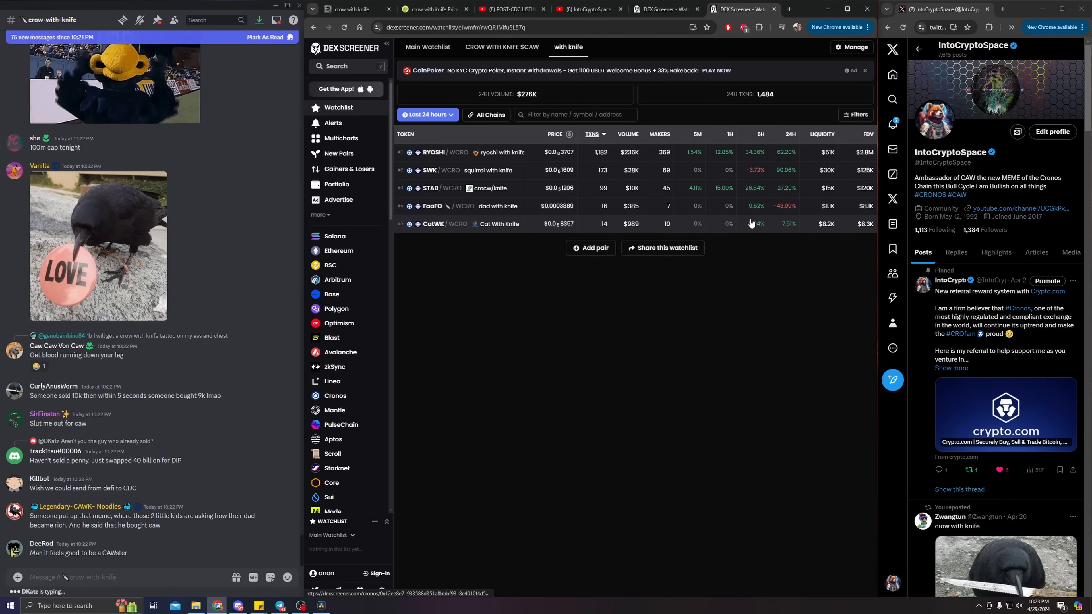
mouse_move(683, 171)
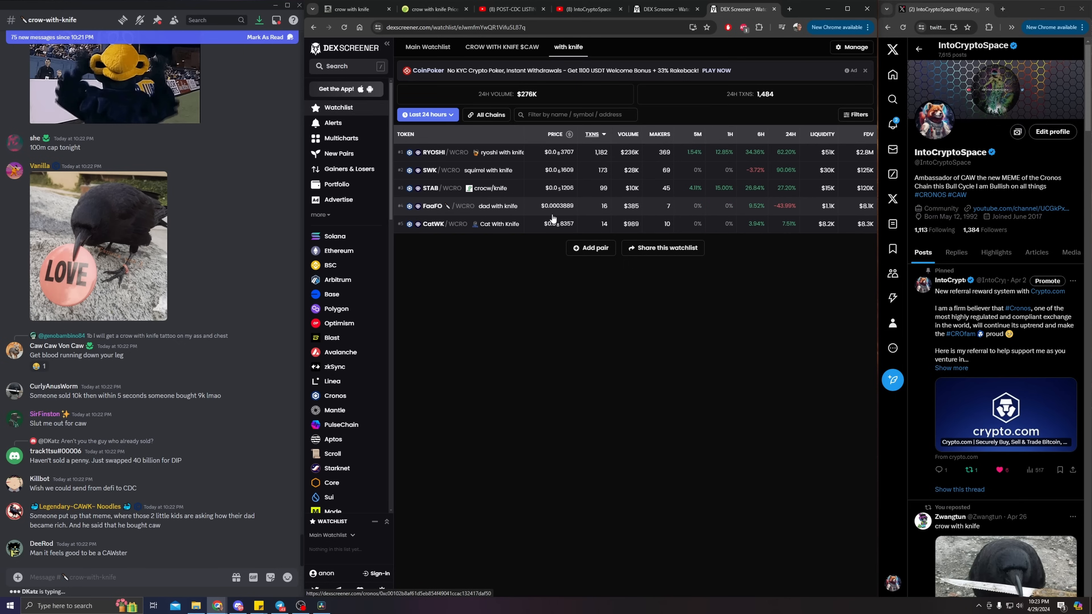
mouse_move(555, 195)
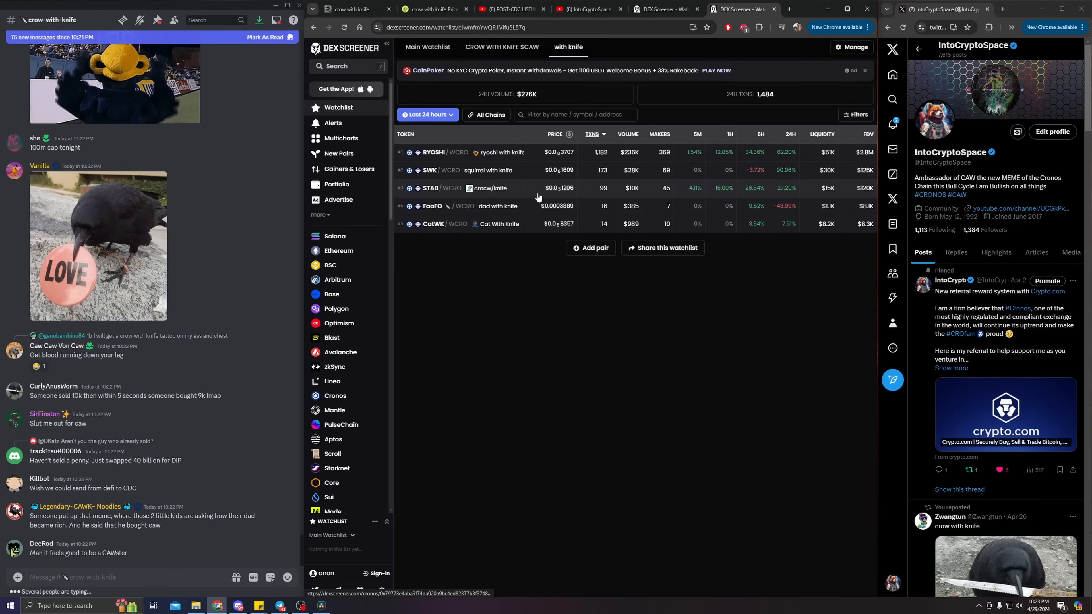
scroll(down, 3)
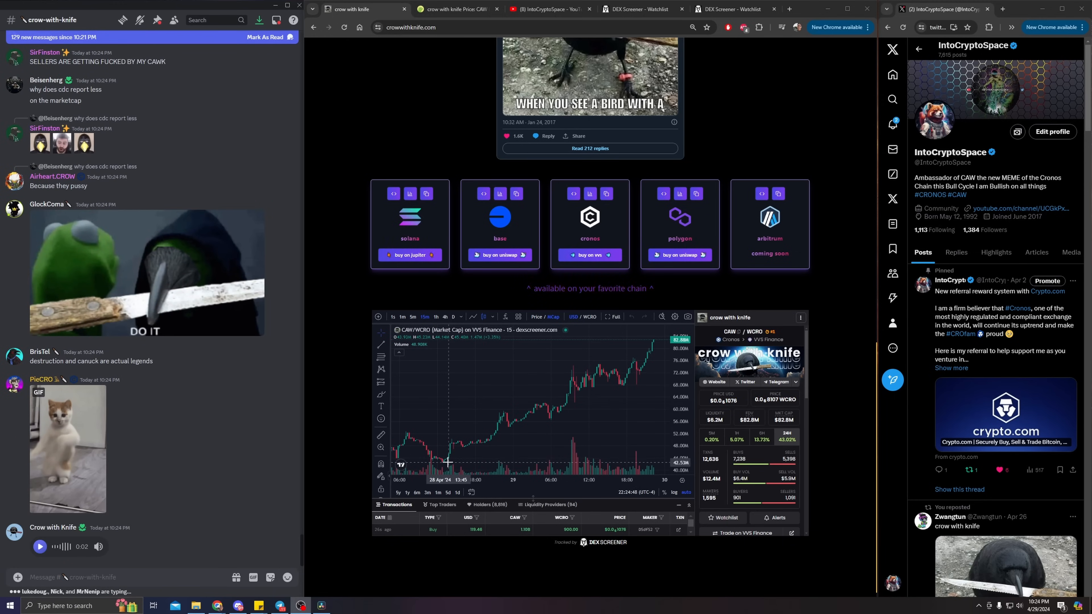
Step: Scroll down crowwithknife.com to the buy-by-chain cards and the live CAW/WCRO market-cap chart
scroll(down, 3)
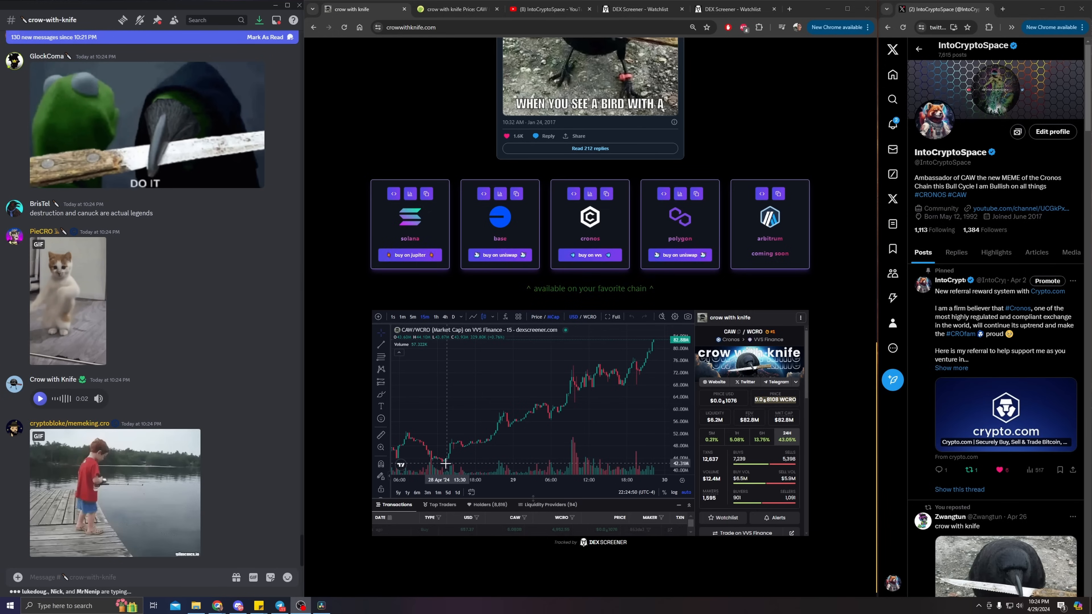
mouse_move(526, 419)
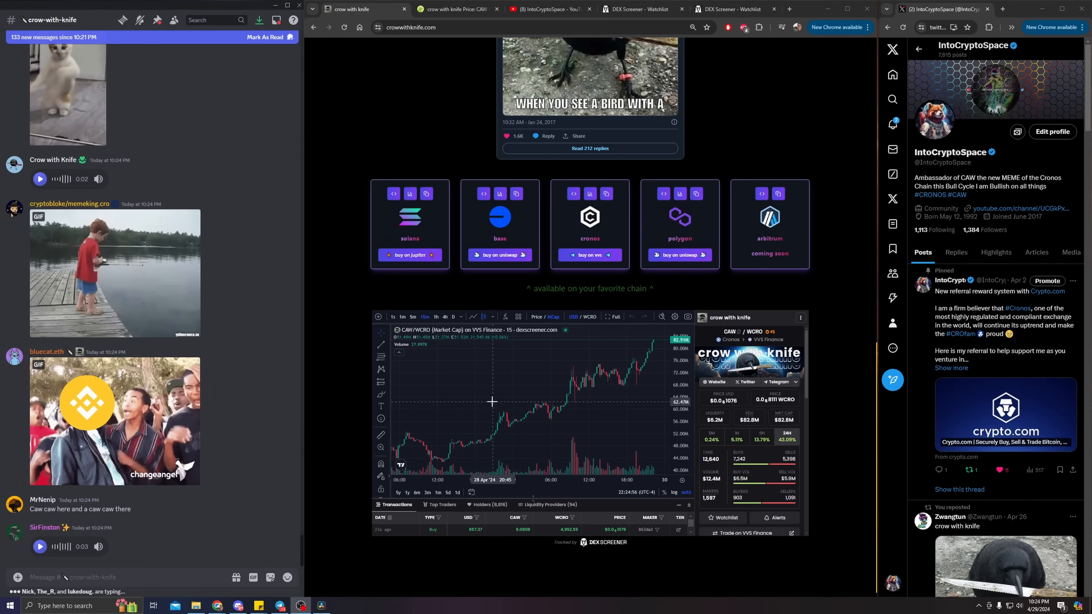
mouse_move(451, 381)
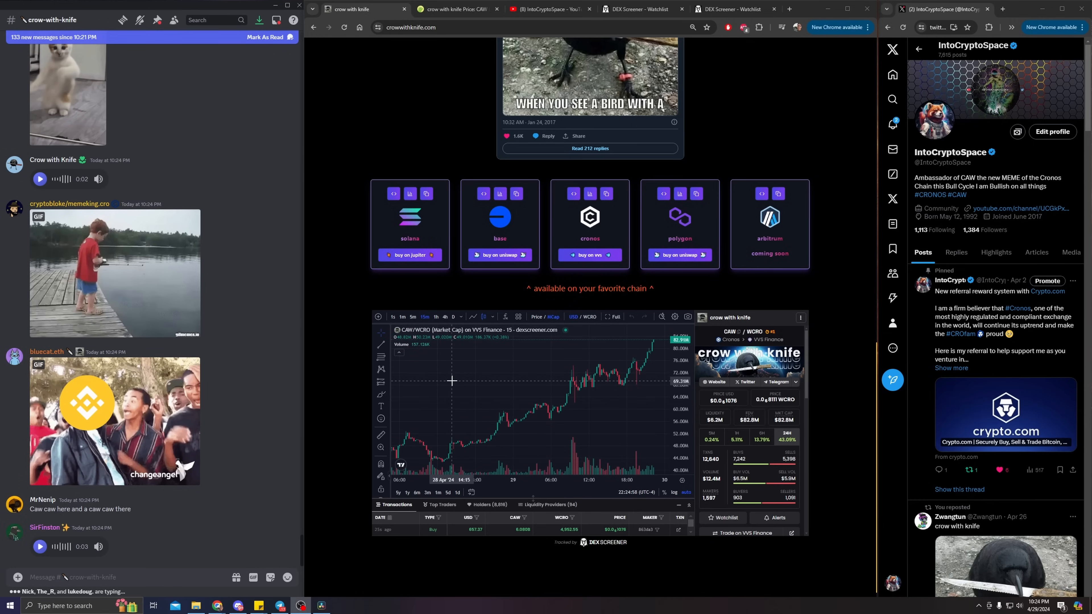
scroll(down, 3)
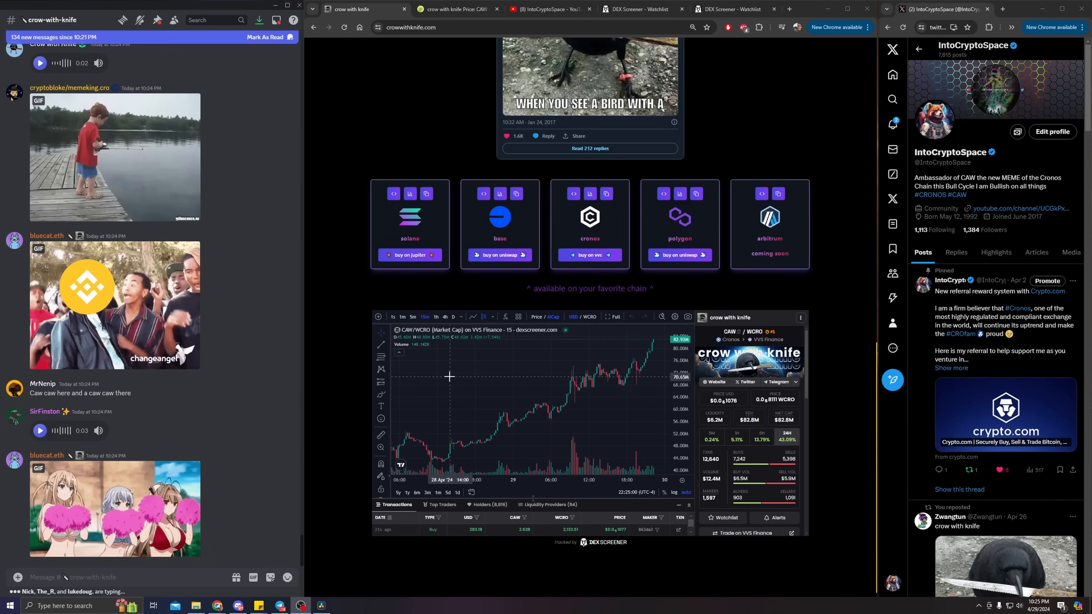
scroll(down, 3)
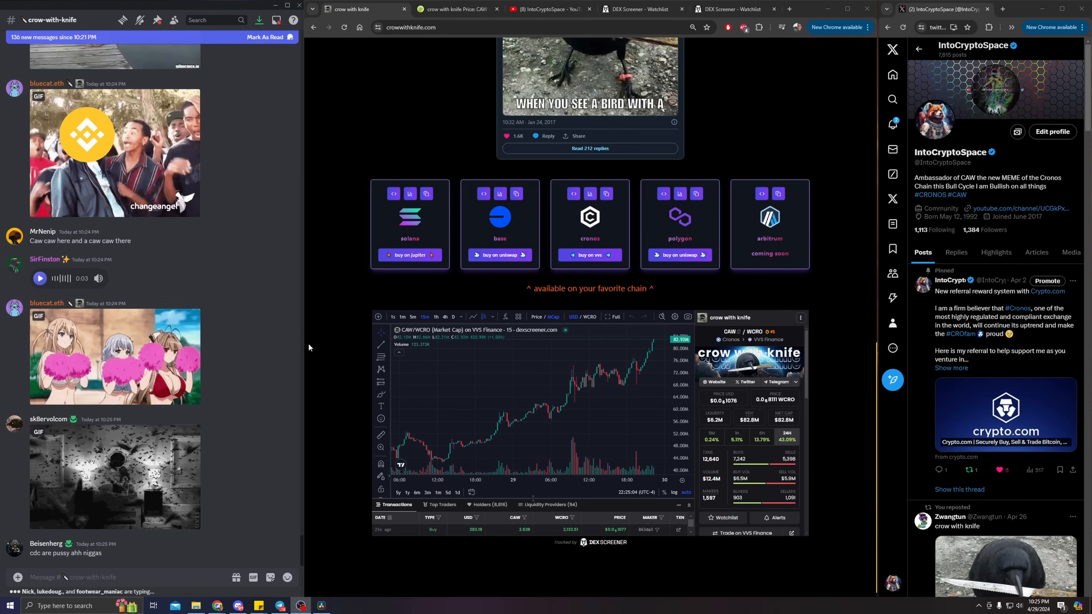
scroll(down, 3)
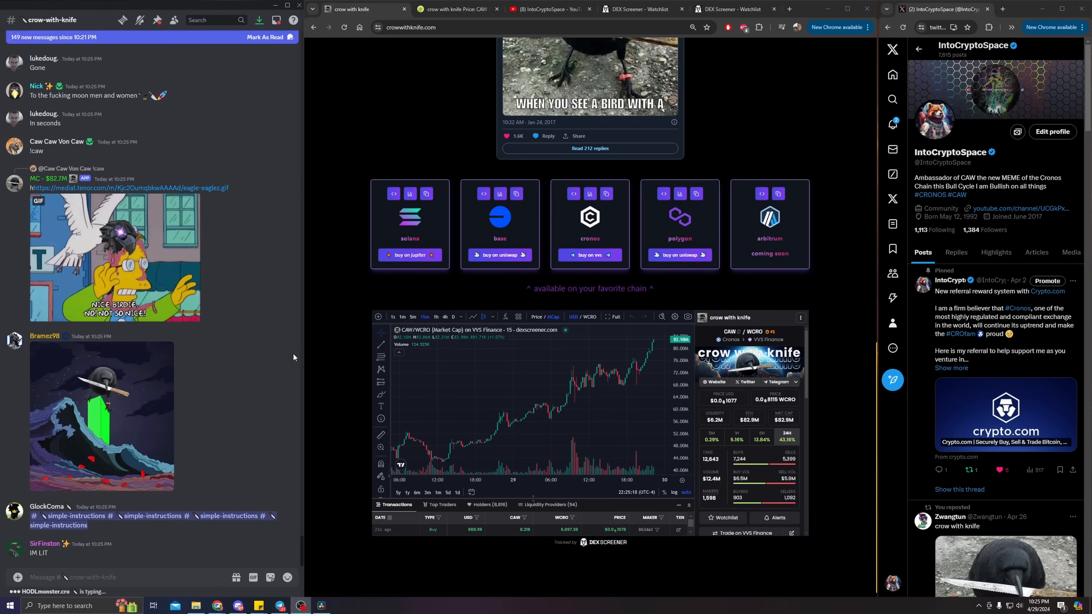
mouse_move(626, 394)
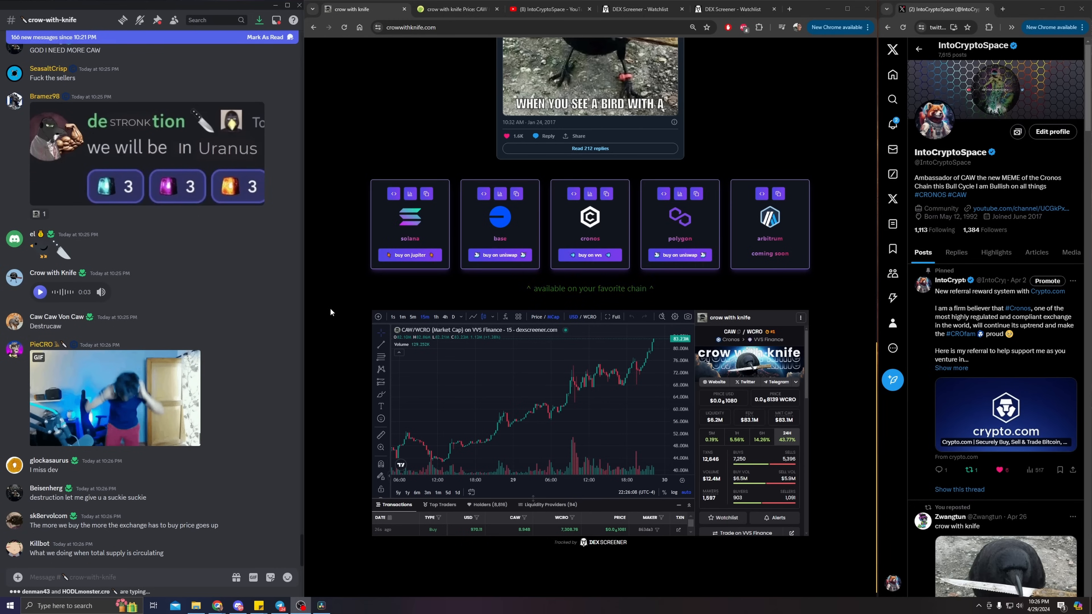
scroll(down, 3)
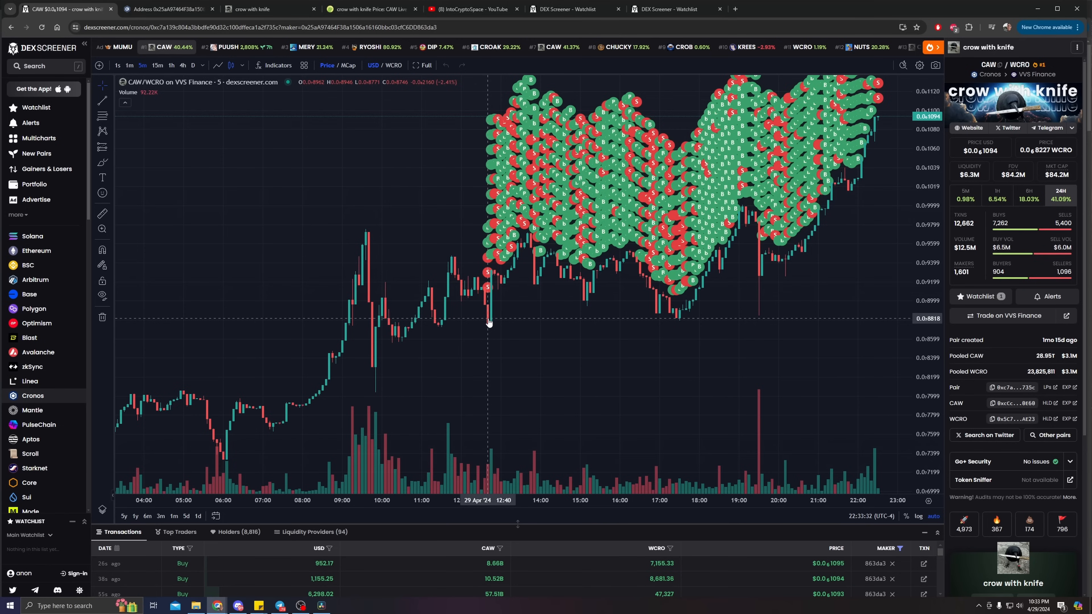
mouse_move(485, 327)
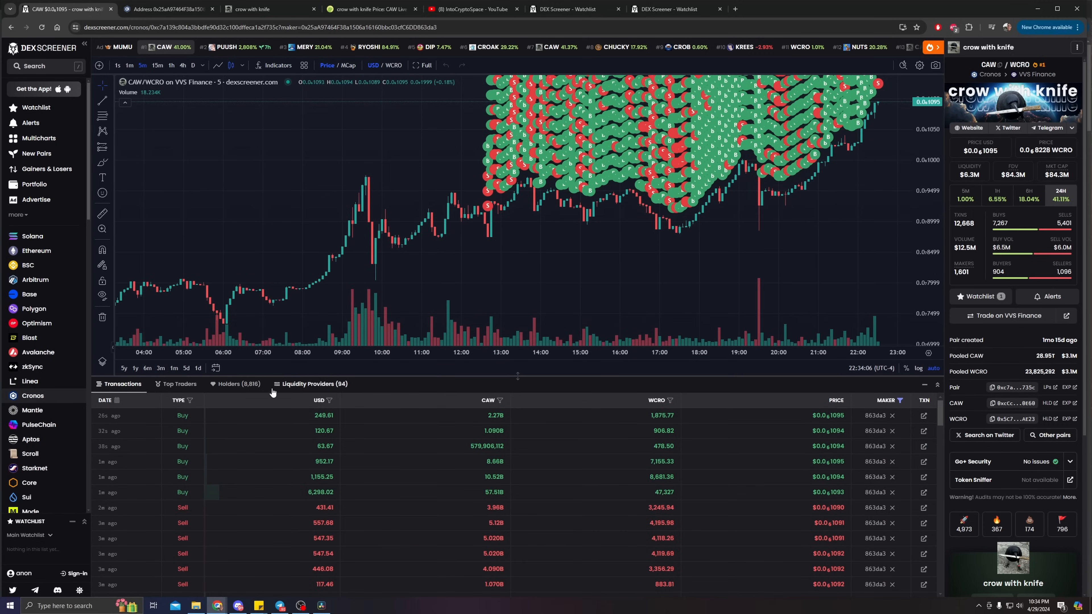
Step: Show the CAW holders list and check the top 22.09% holder's address on Cronoscan
click(236, 384)
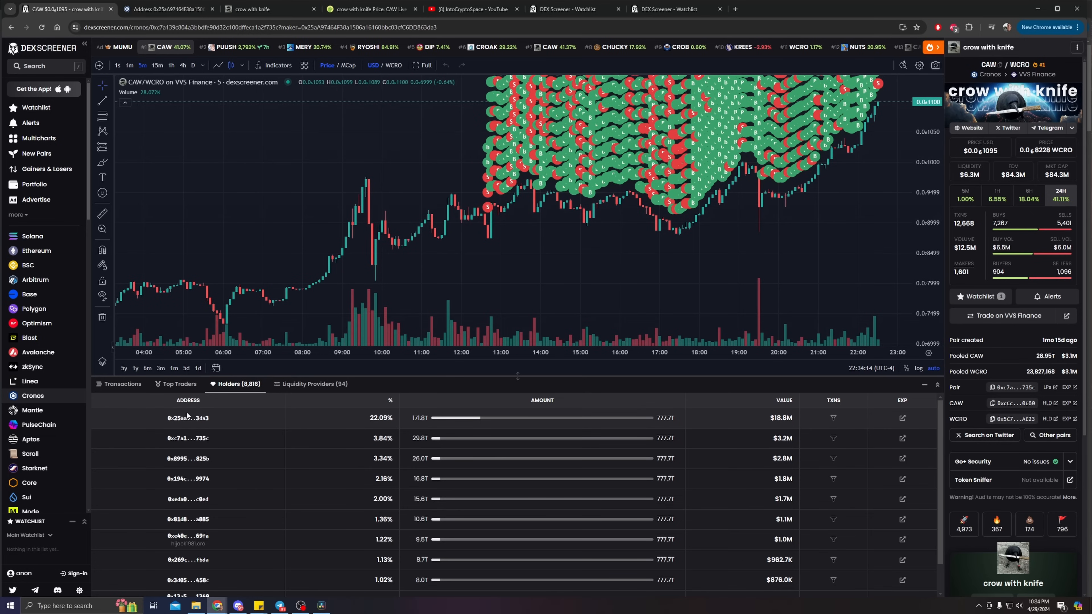
click(170, 9)
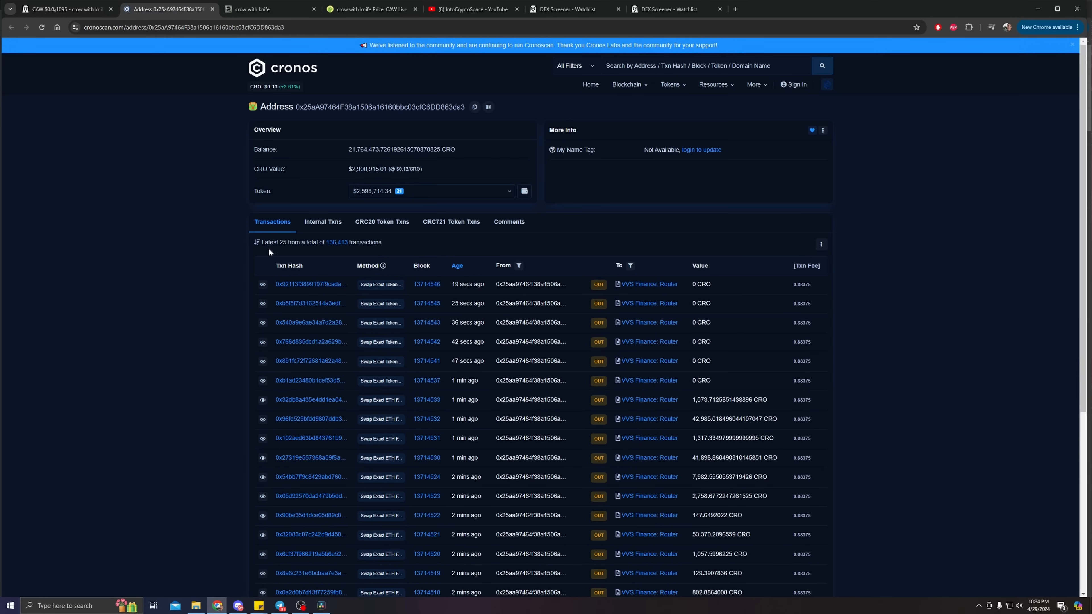
mouse_move(477, 204)
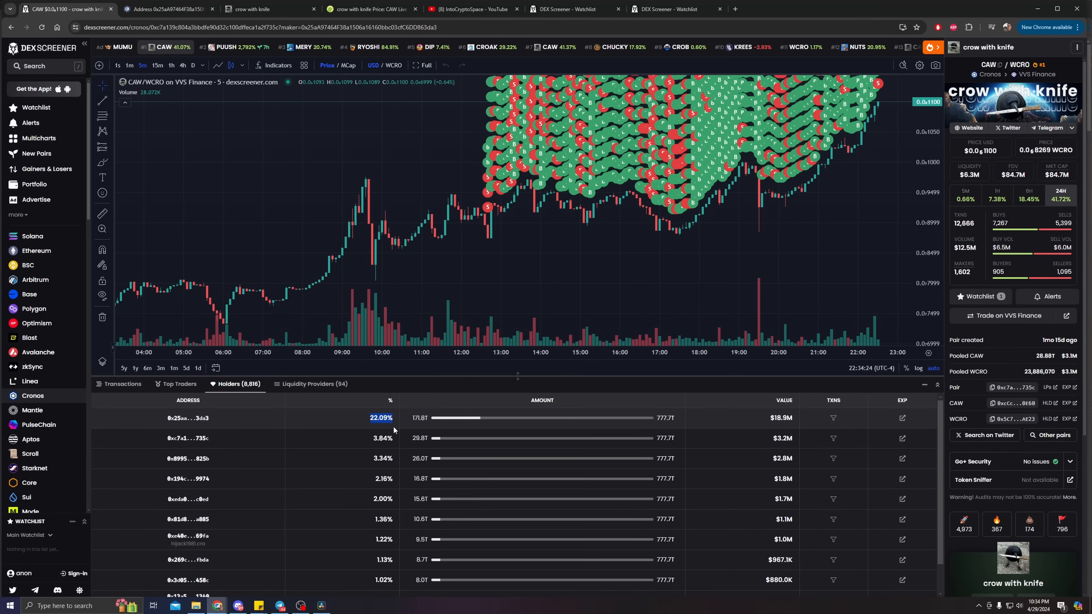
mouse_move(283, 431)
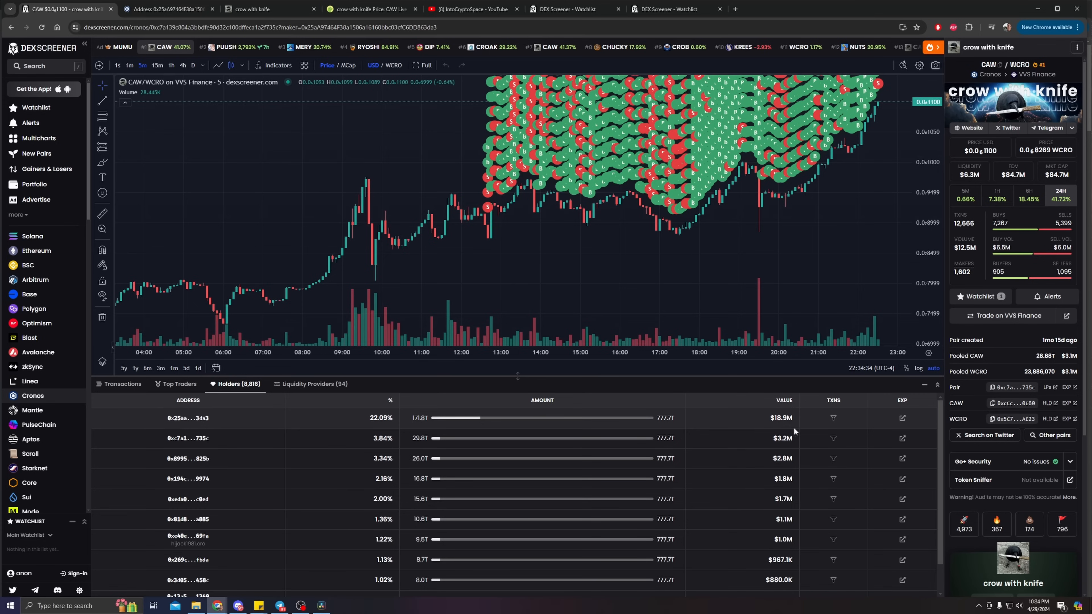
mouse_move(373, 414)
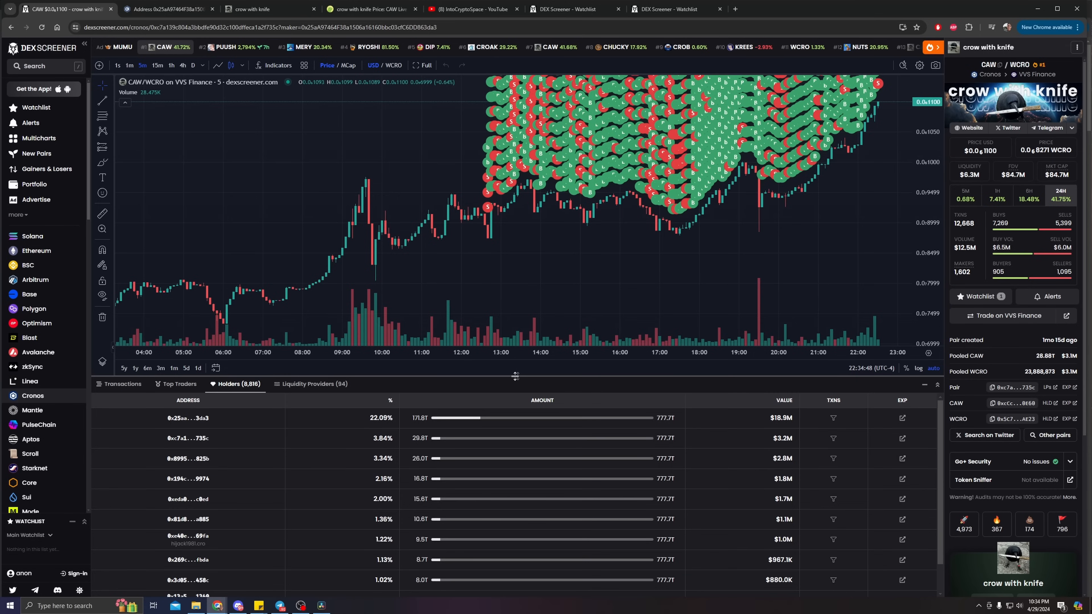
mouse_move(519, 375)
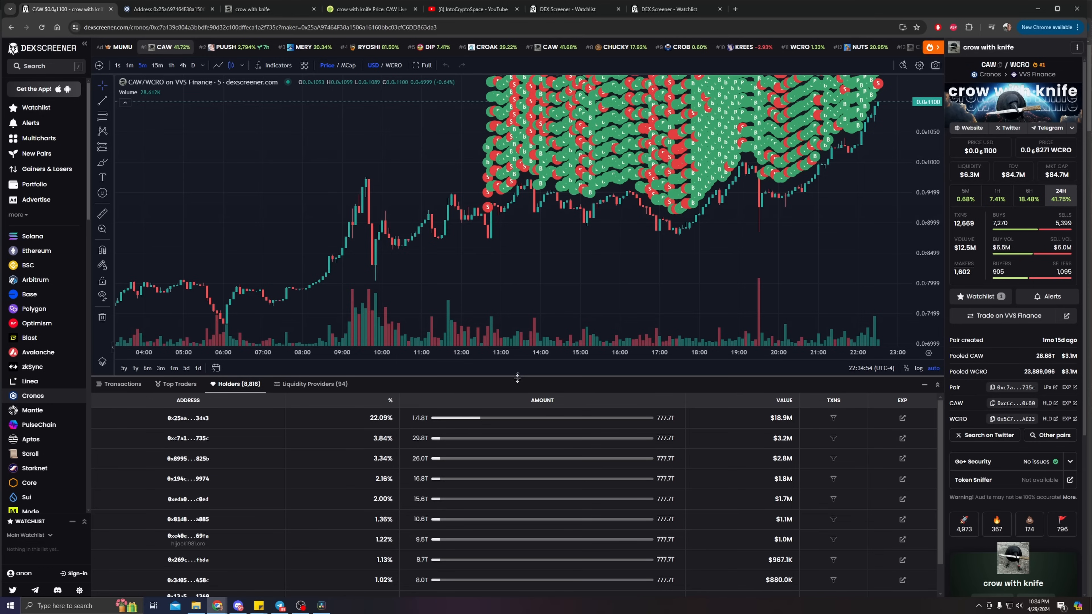
mouse_move(524, 378)
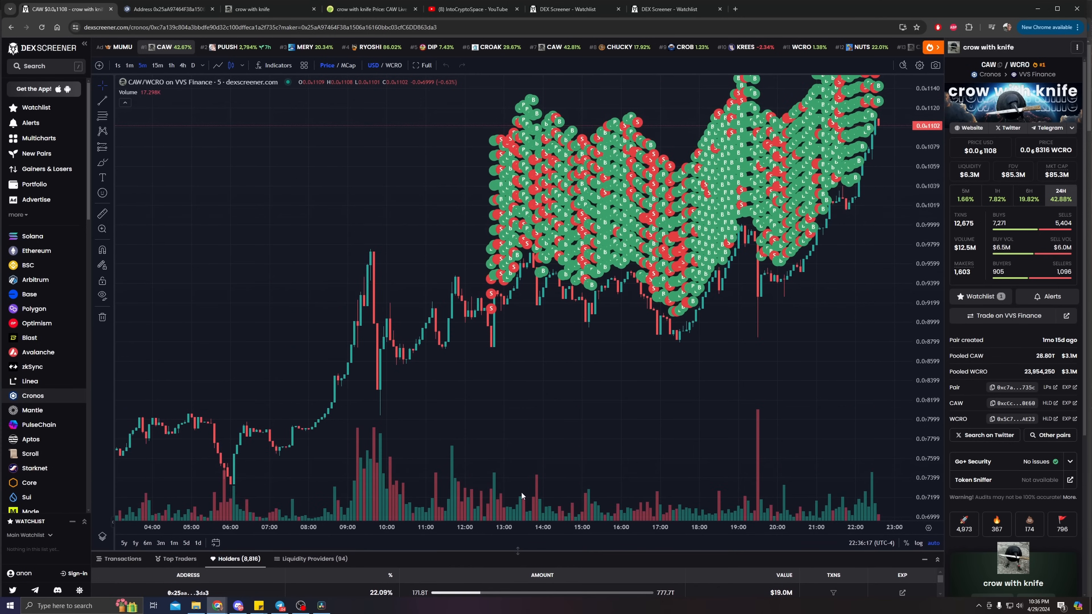
mouse_move(991, 322)
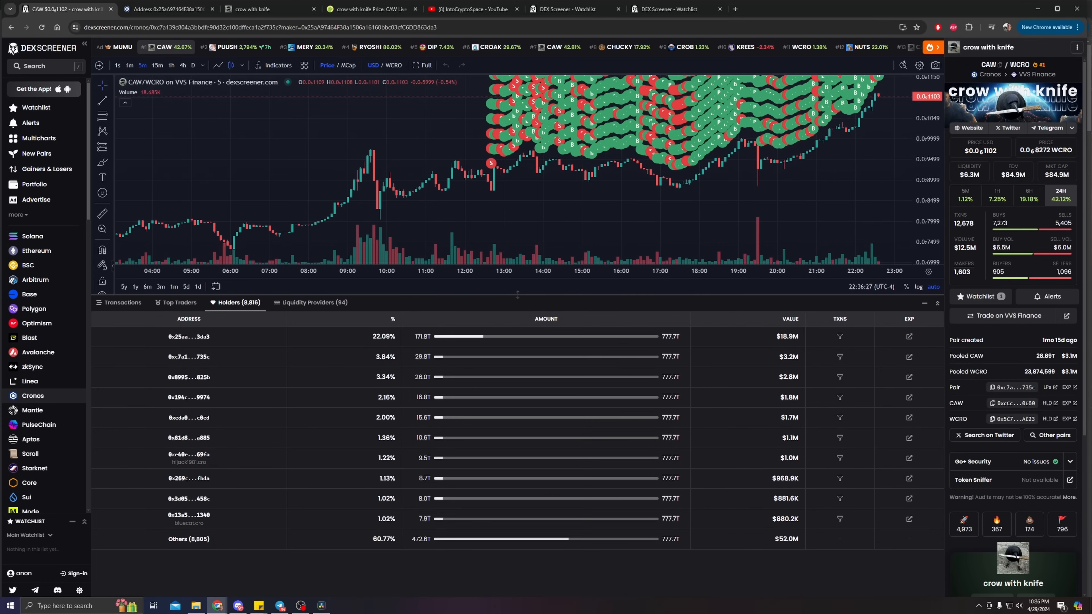
click(122, 303)
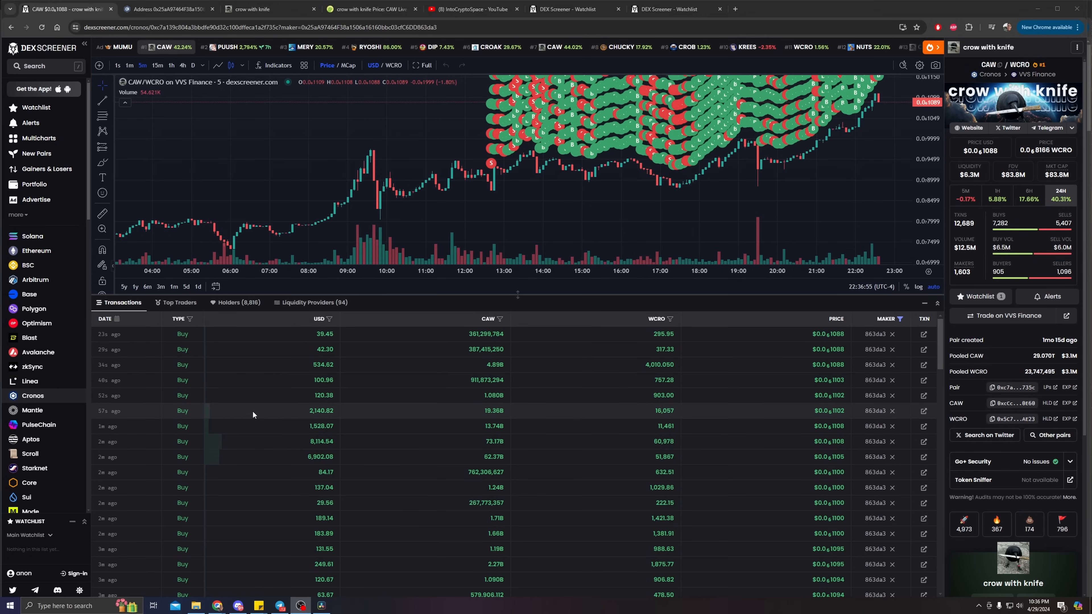
mouse_move(422, 421)
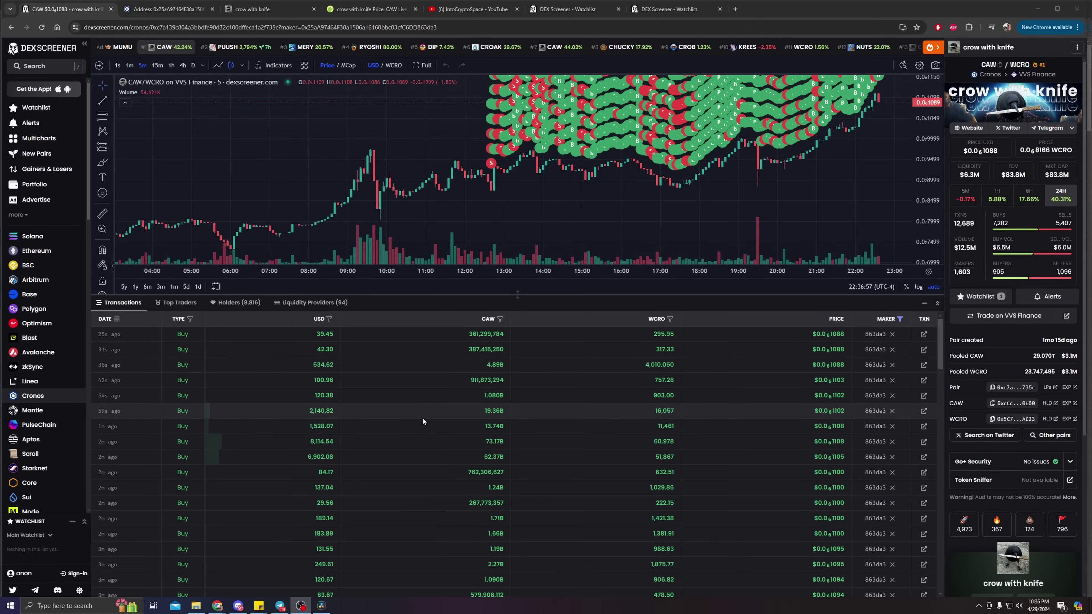
mouse_move(389, 419)
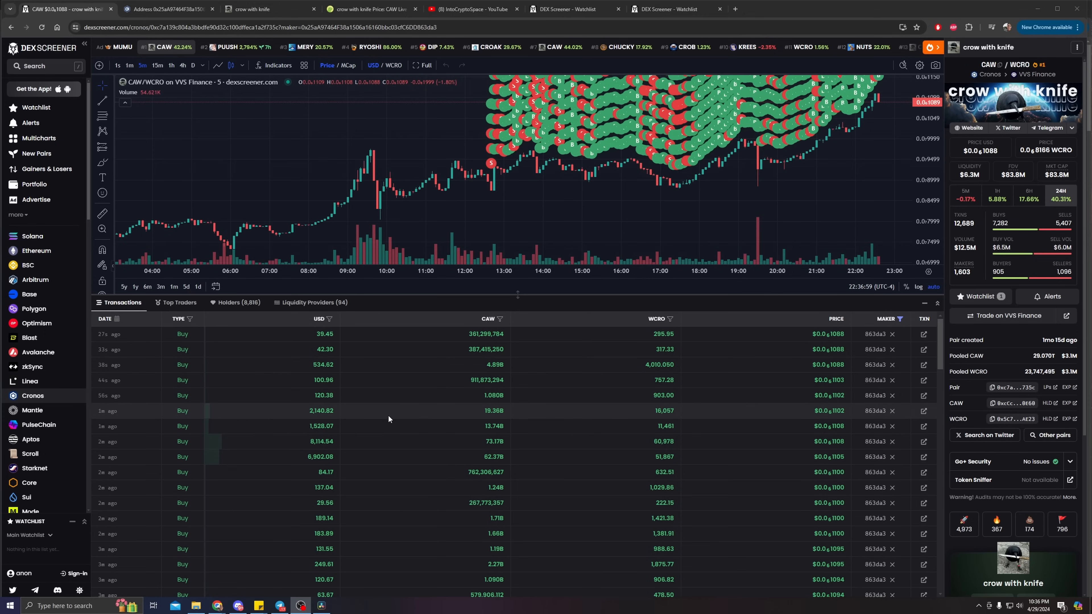
mouse_move(313, 456)
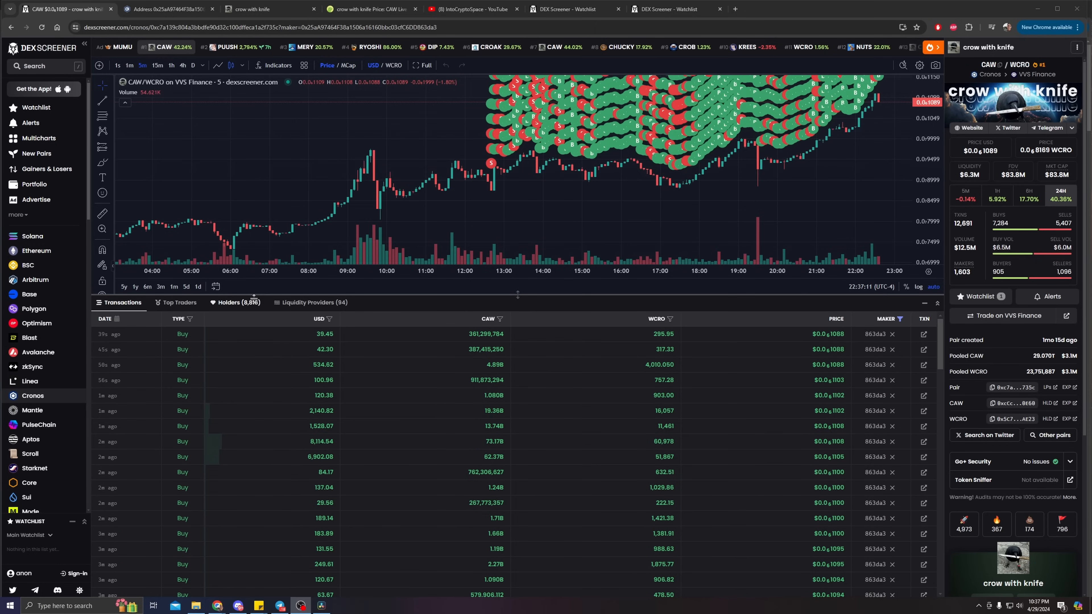
click(235, 303)
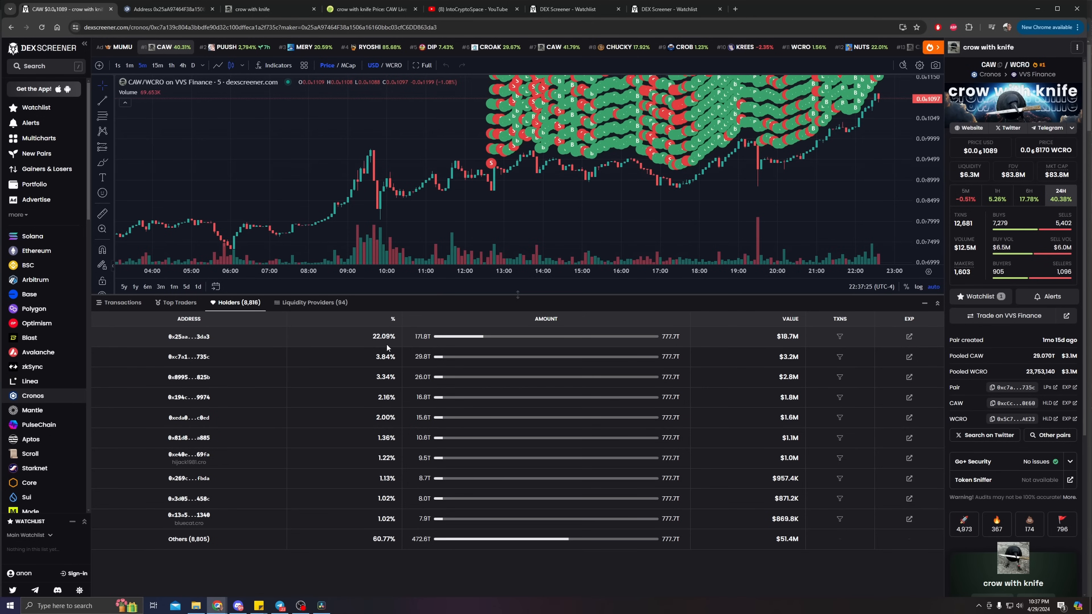
Step: Glance at the Top Traders list, then return to the maker's filtered buy transactions
click(176, 302)
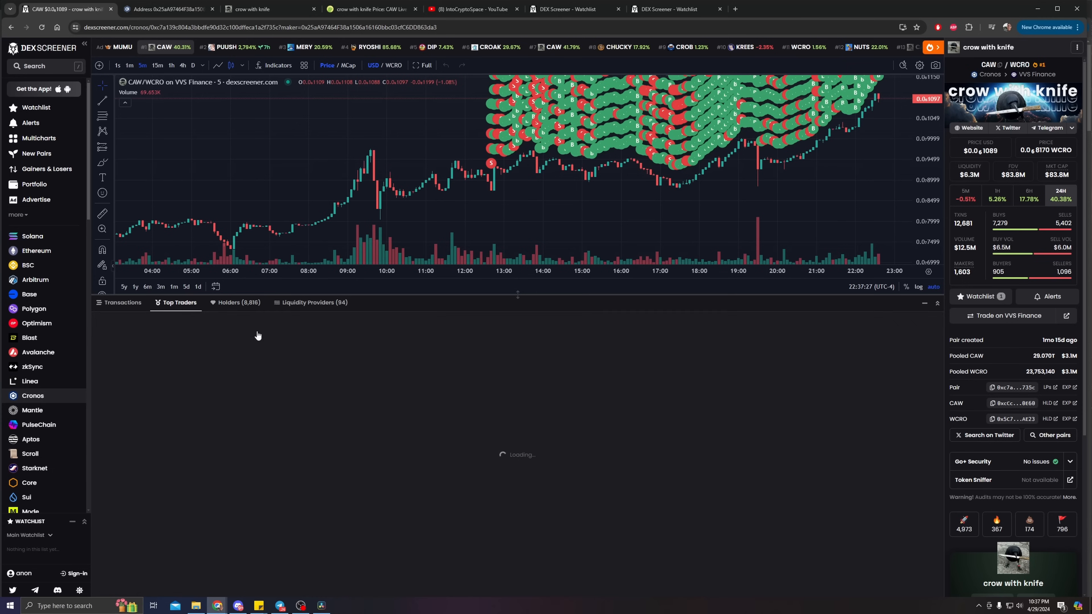
click(123, 303)
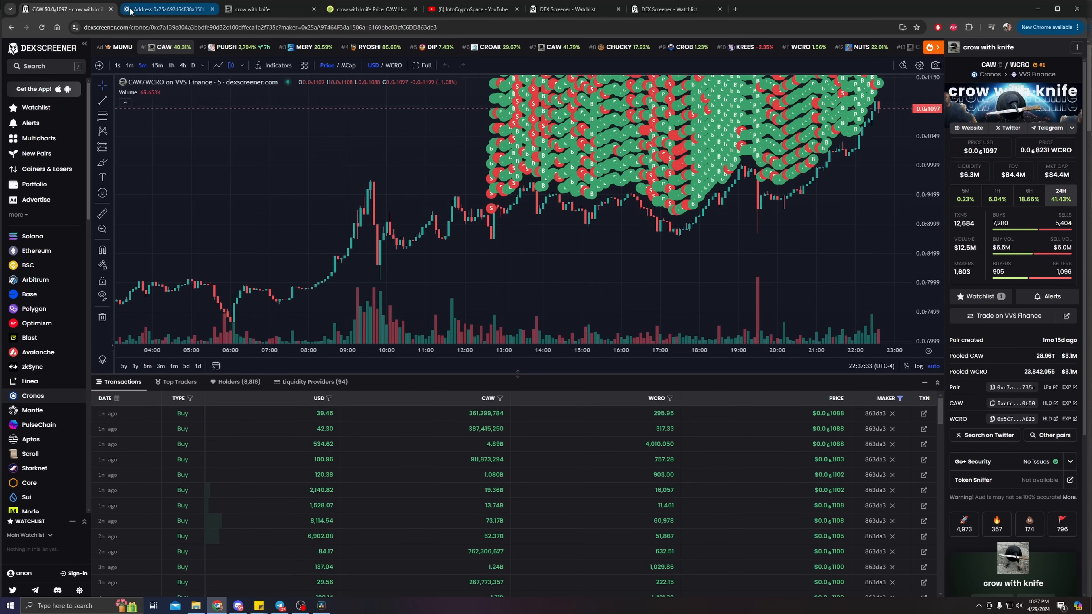
Step: Switch to the whale address page on Cronoscan showing its latest VVS Finance router swaps
click(168, 9)
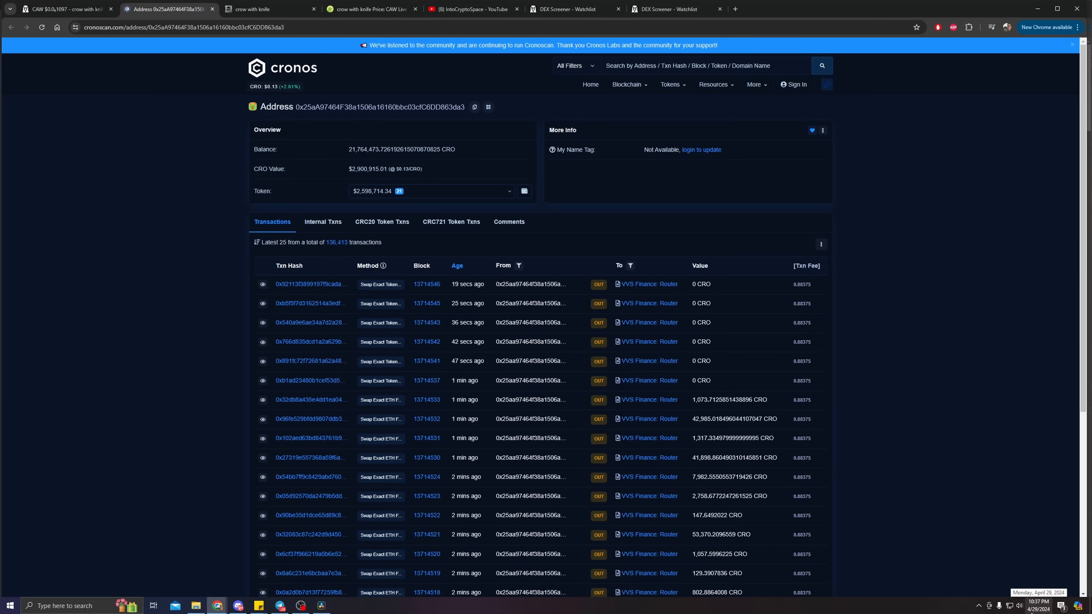
mouse_move(337, 305)
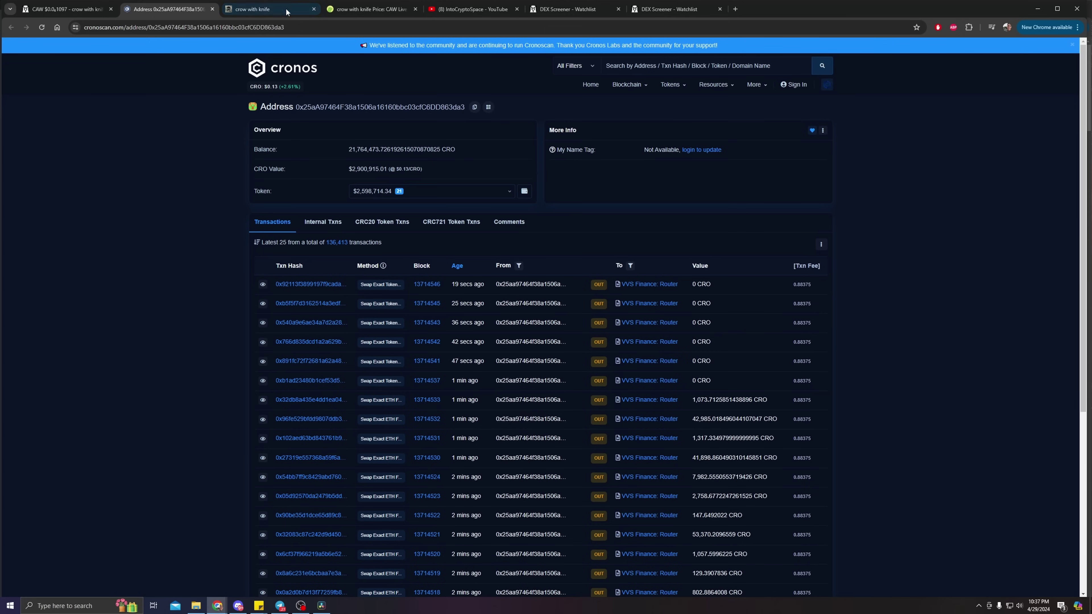
Step: Sort CoinGecko's crow with knife Markets table by 24h volume, putting VVS Finance on top
click(371, 9)
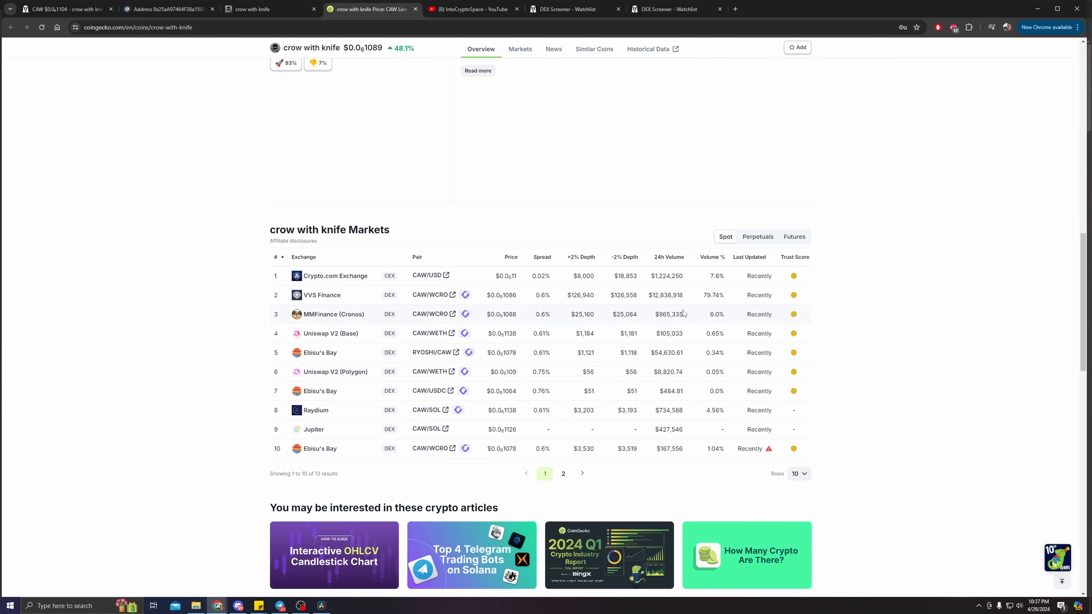
click(669, 257)
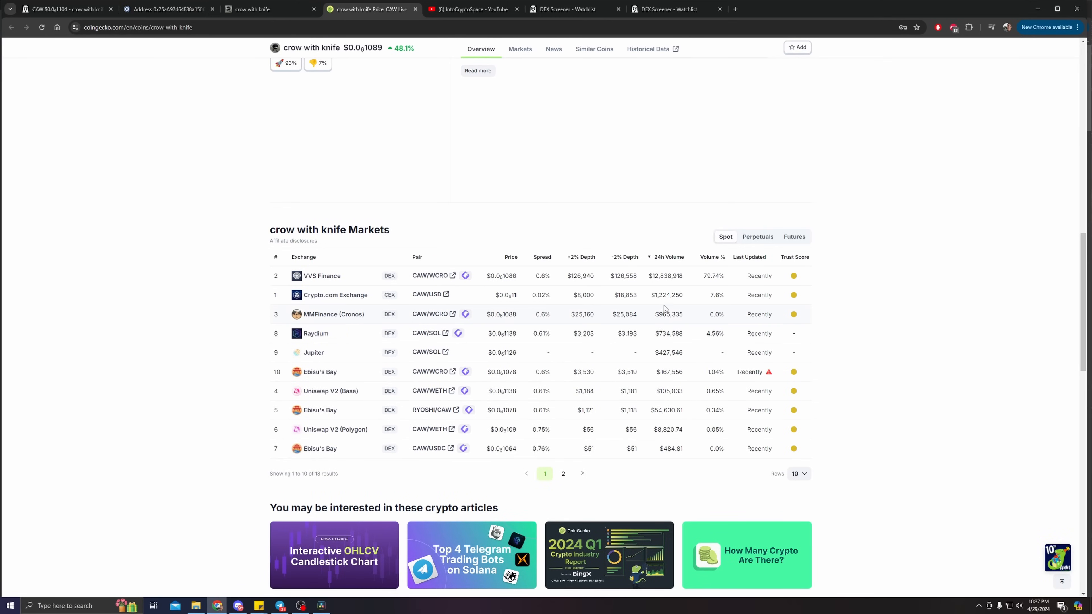
mouse_move(676, 304)
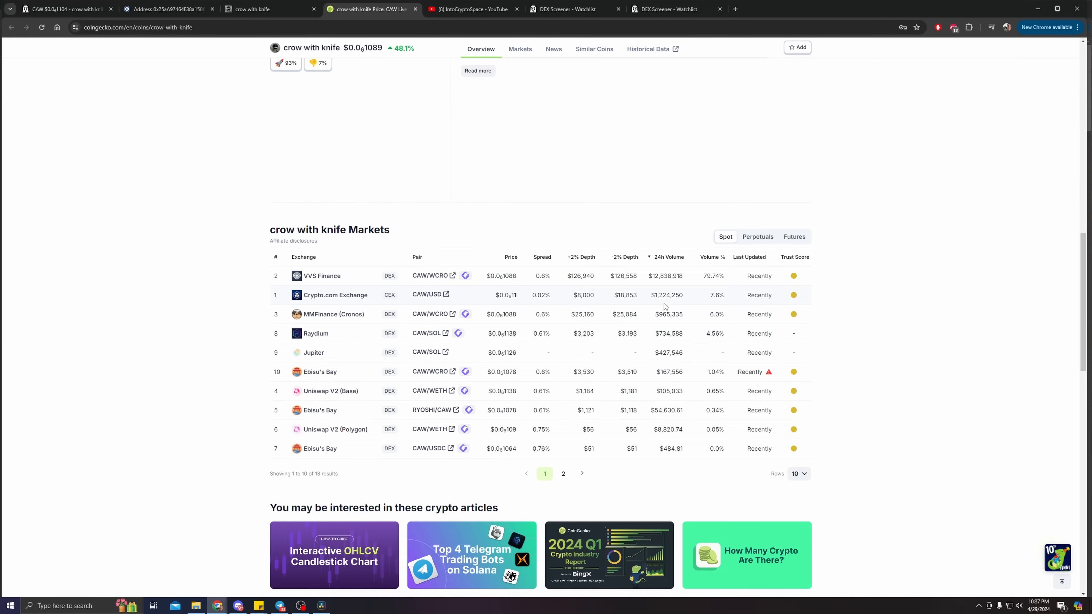
mouse_move(660, 307)
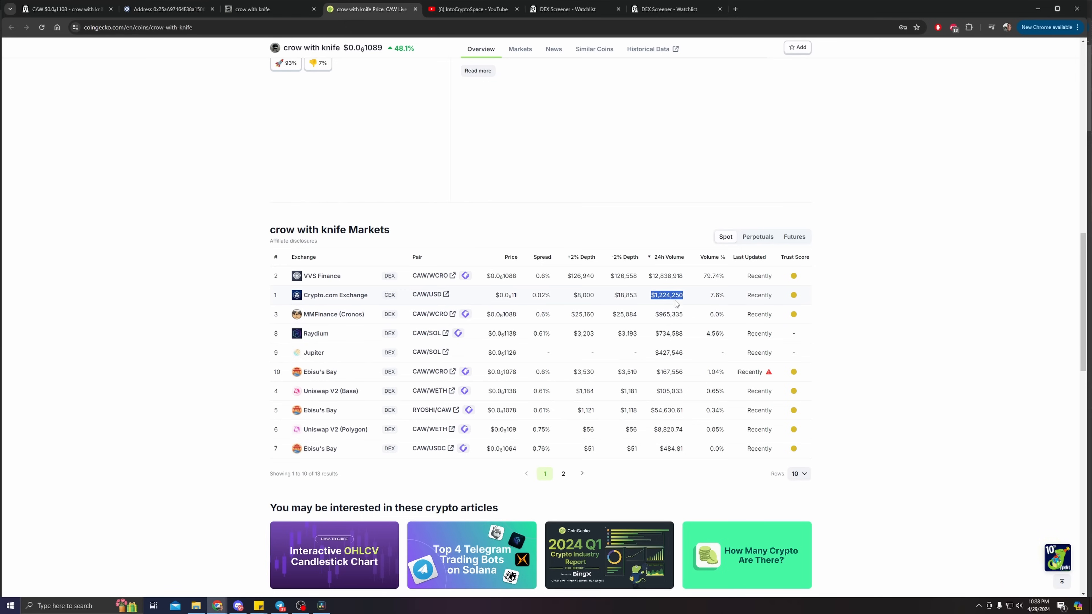
mouse_move(545, 285)
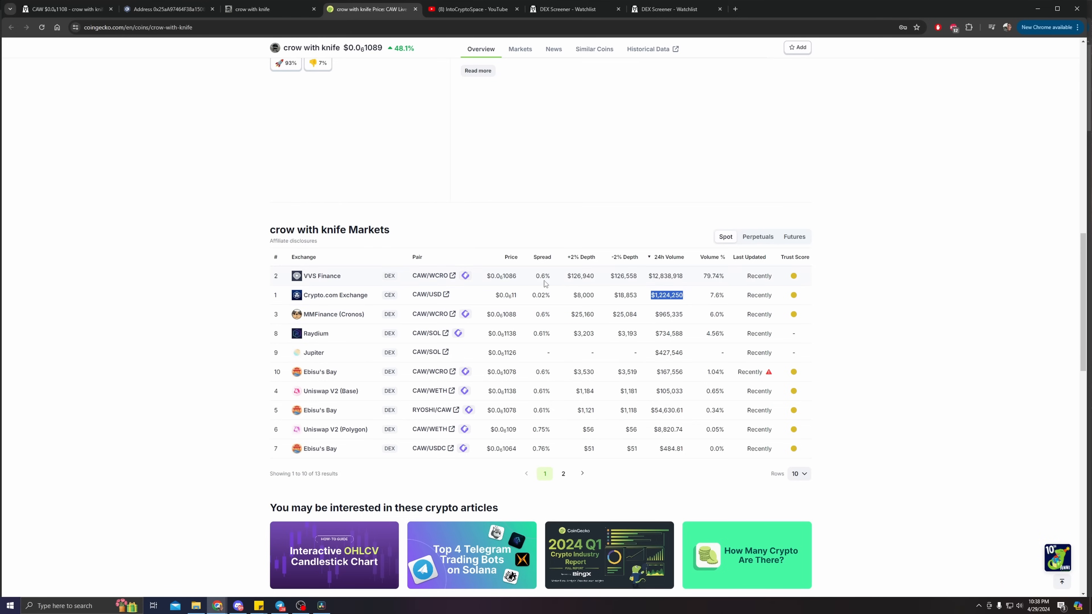
mouse_move(404, 195)
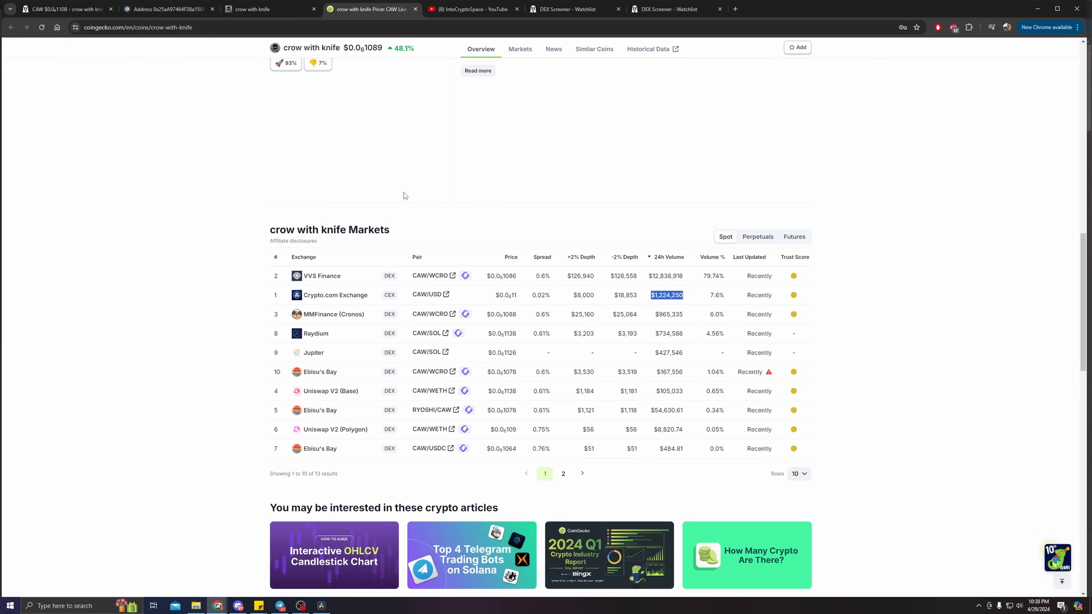
mouse_move(526, 246)
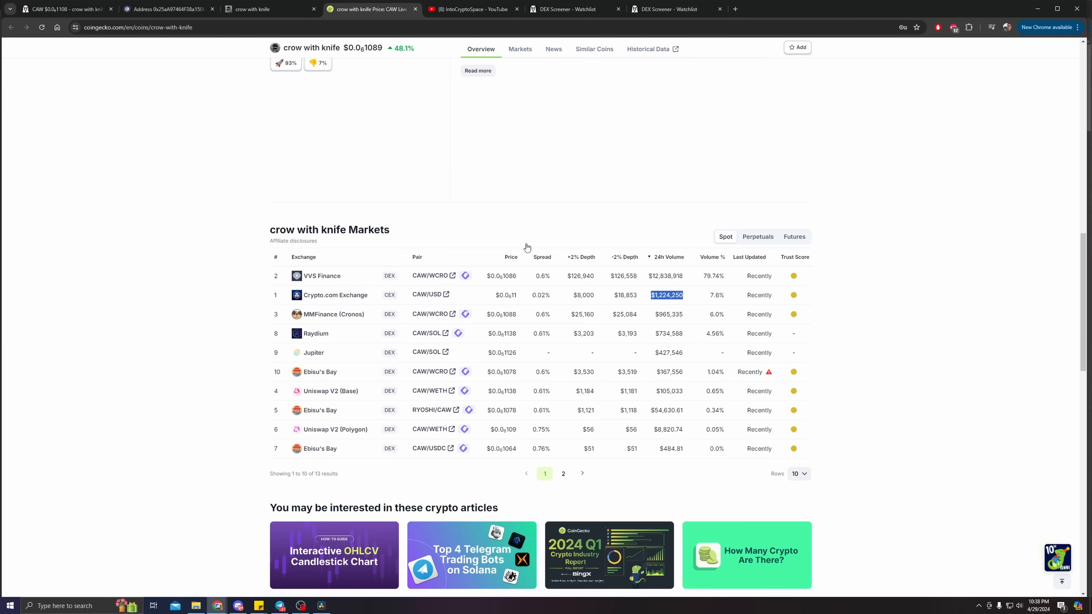
mouse_move(440, 246)
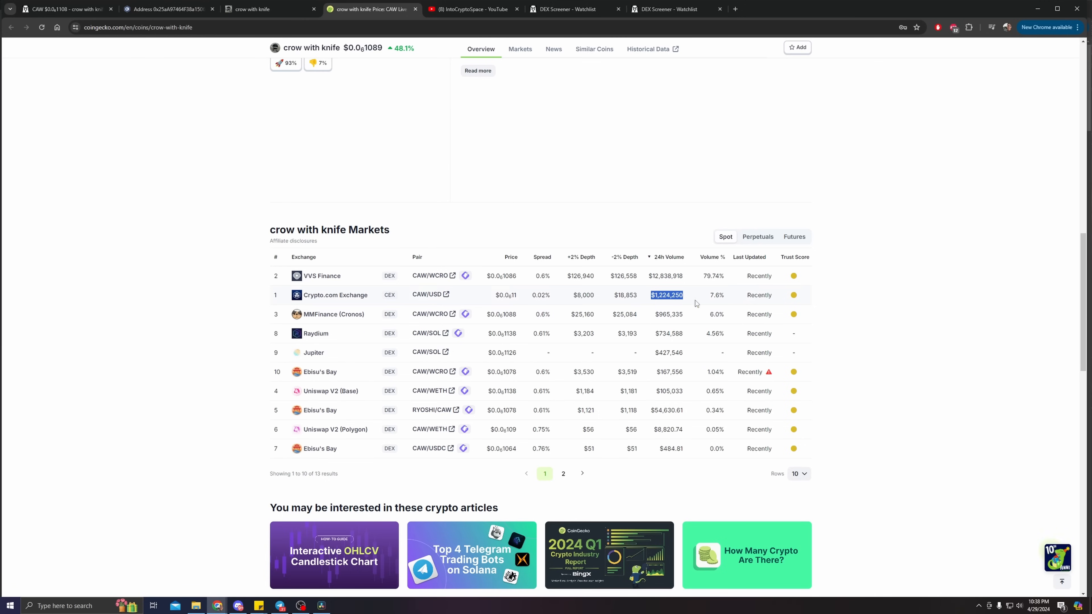
mouse_move(626, 299)
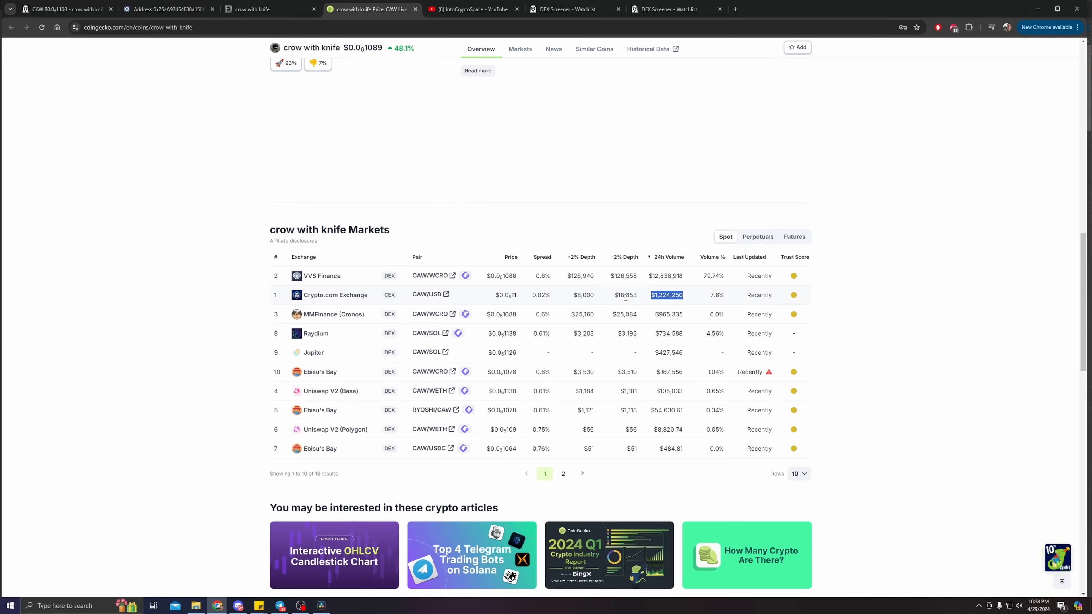
mouse_move(752, 309)
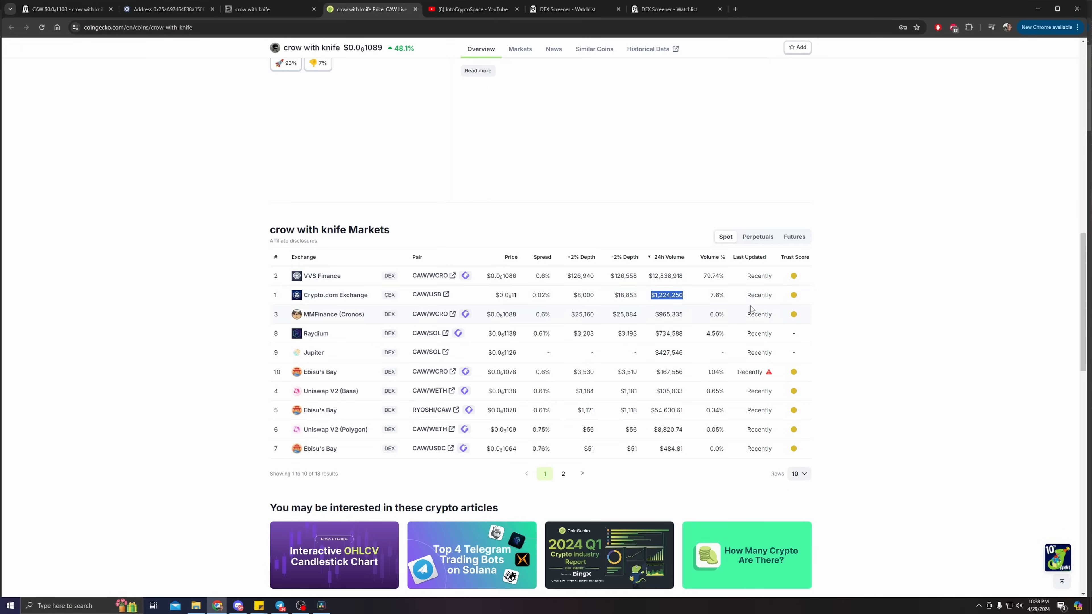
mouse_move(699, 166)
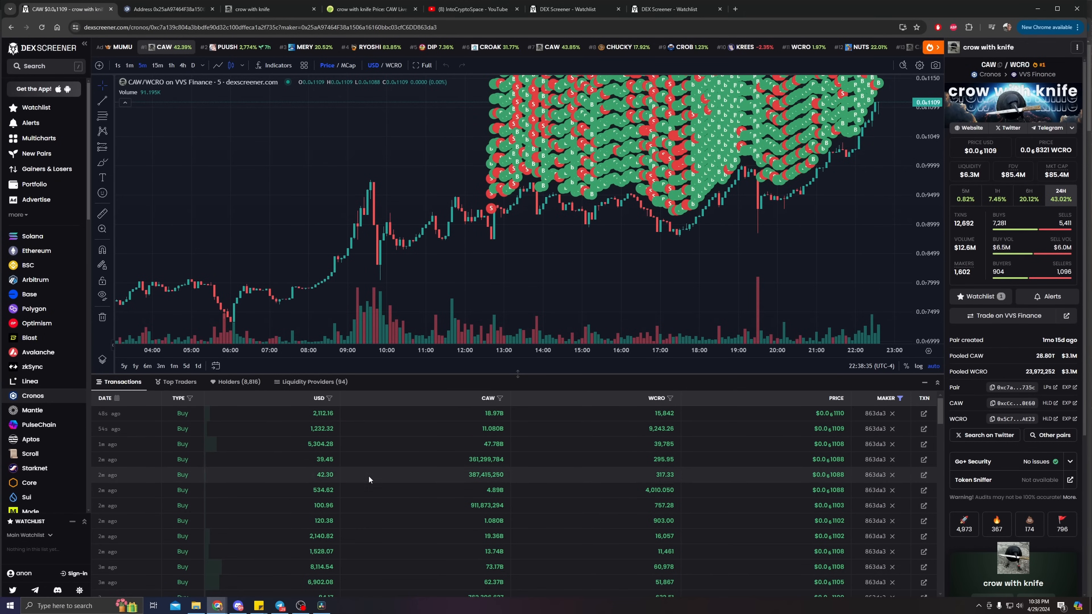
mouse_move(807, 252)
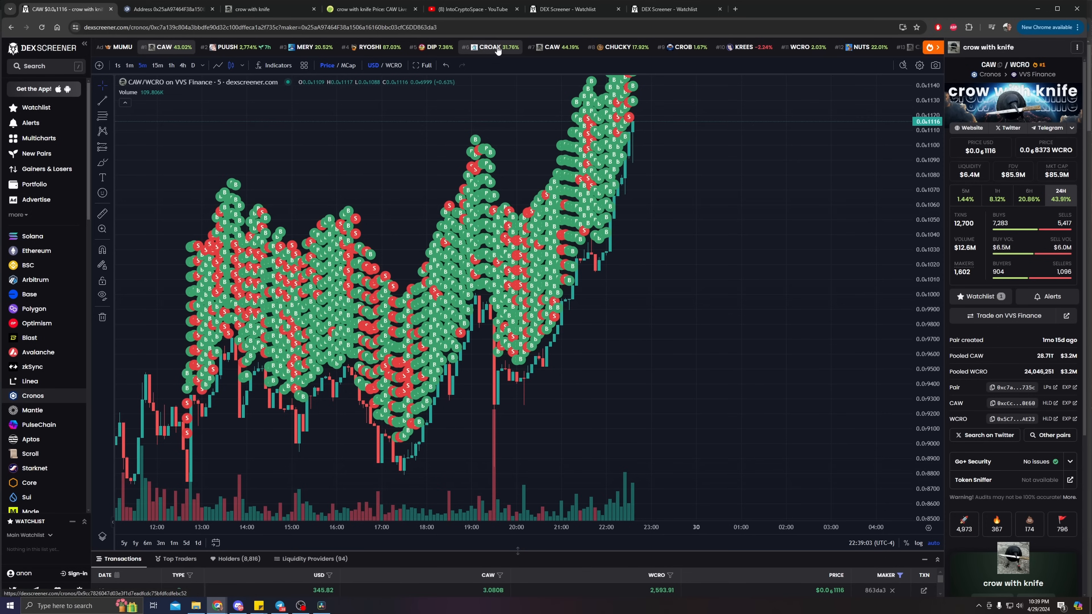
mouse_move(663, 101)
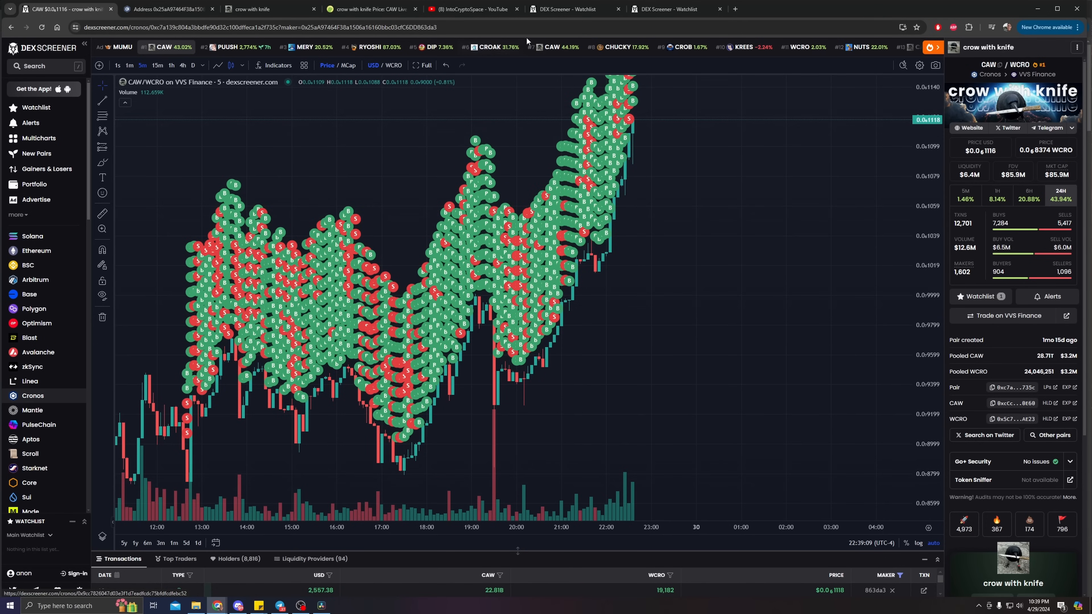
mouse_move(469, 48)
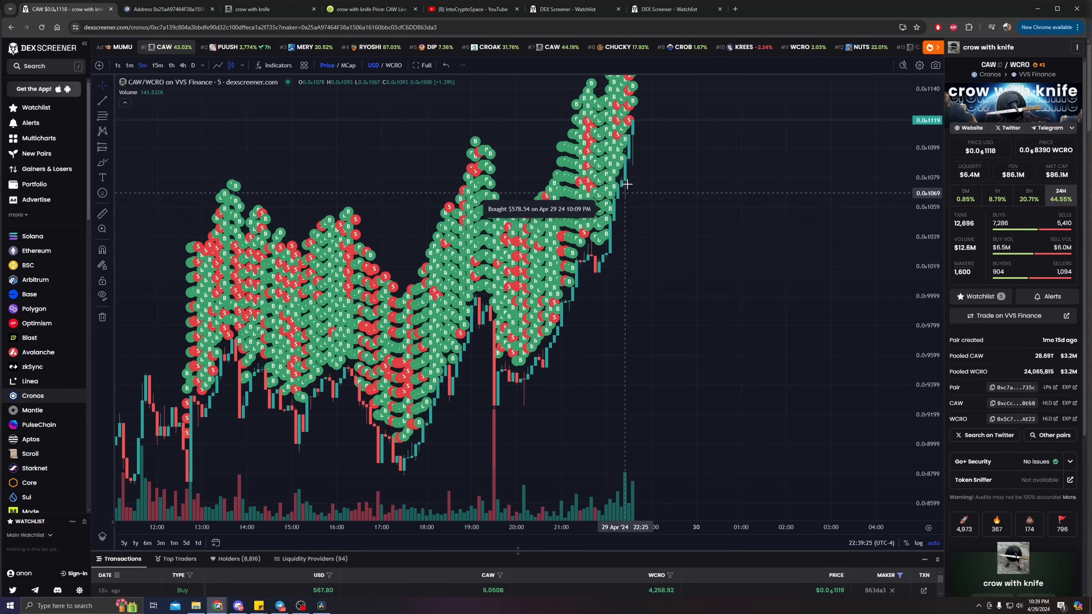
mouse_move(667, 197)
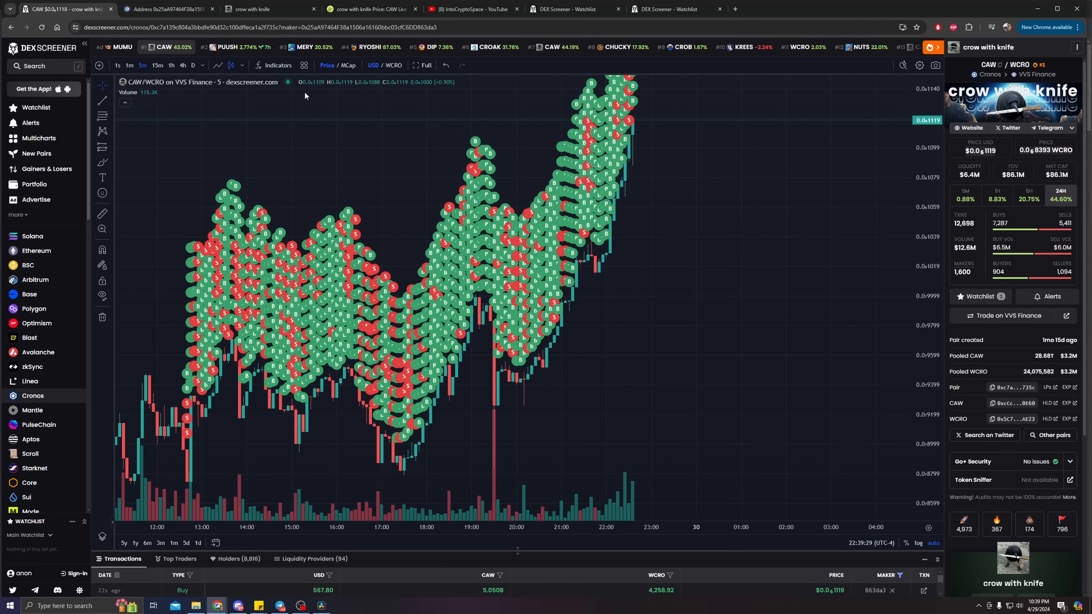
mouse_move(643, 137)
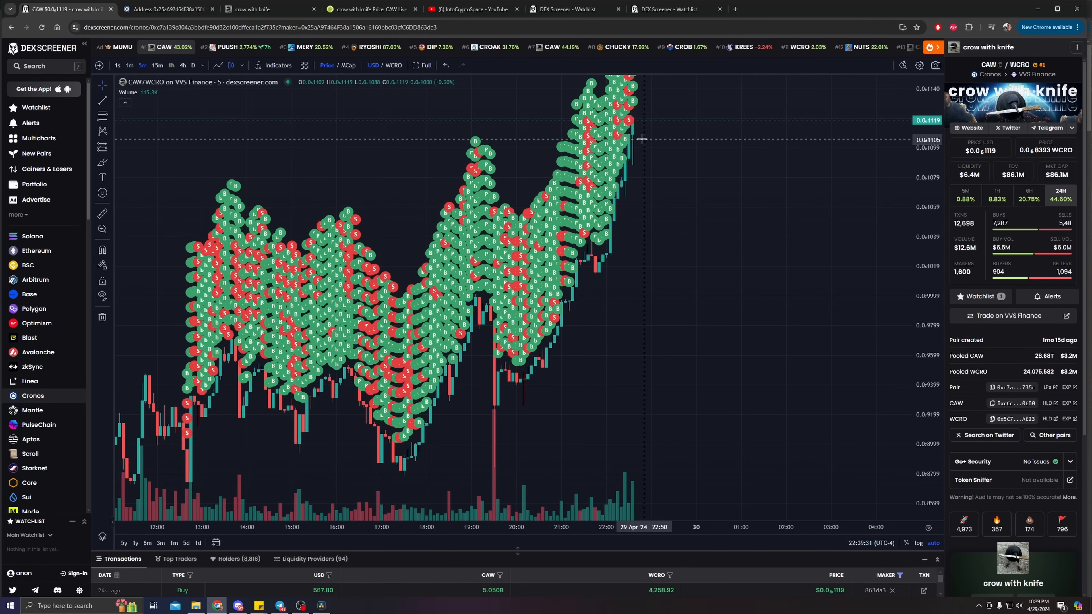
mouse_move(628, 156)
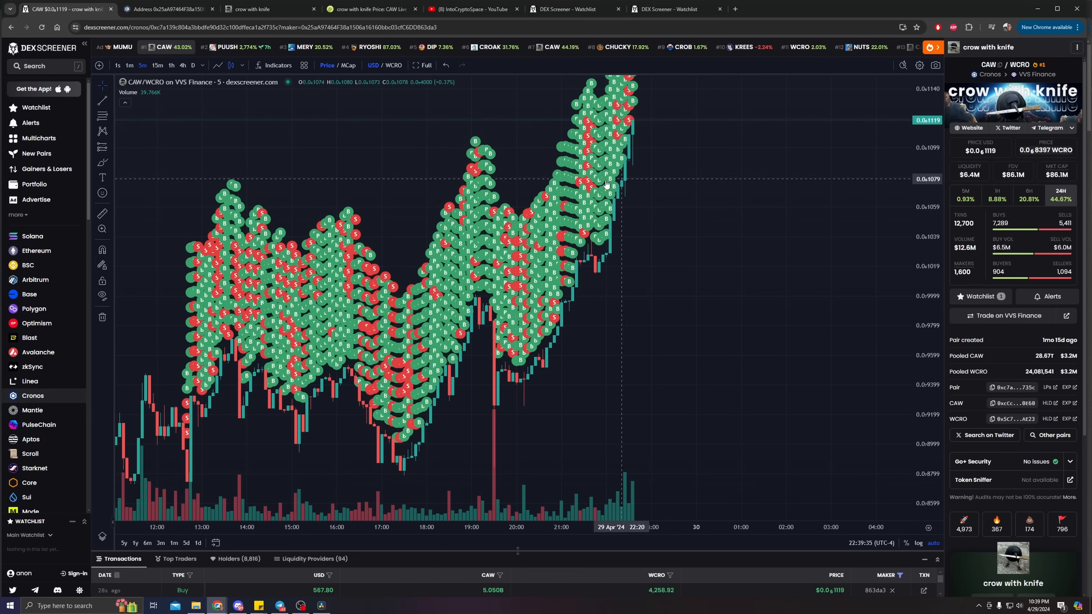
mouse_move(674, 296)
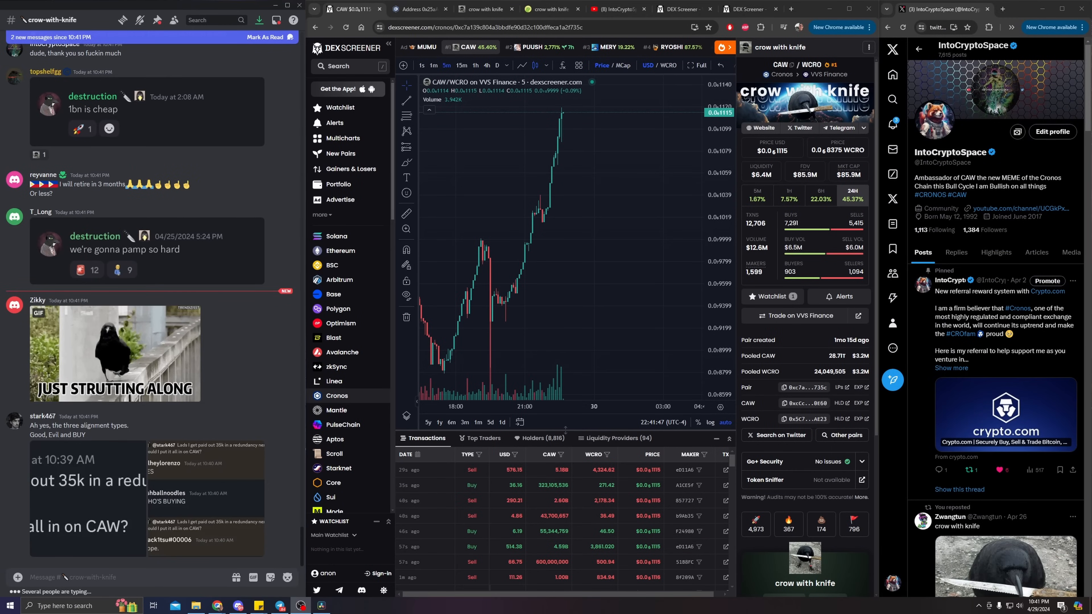
Step: Scroll the Discord crow-with-knife chat, then show the CAW holders list in DEX Screener
scroll(down, 3)
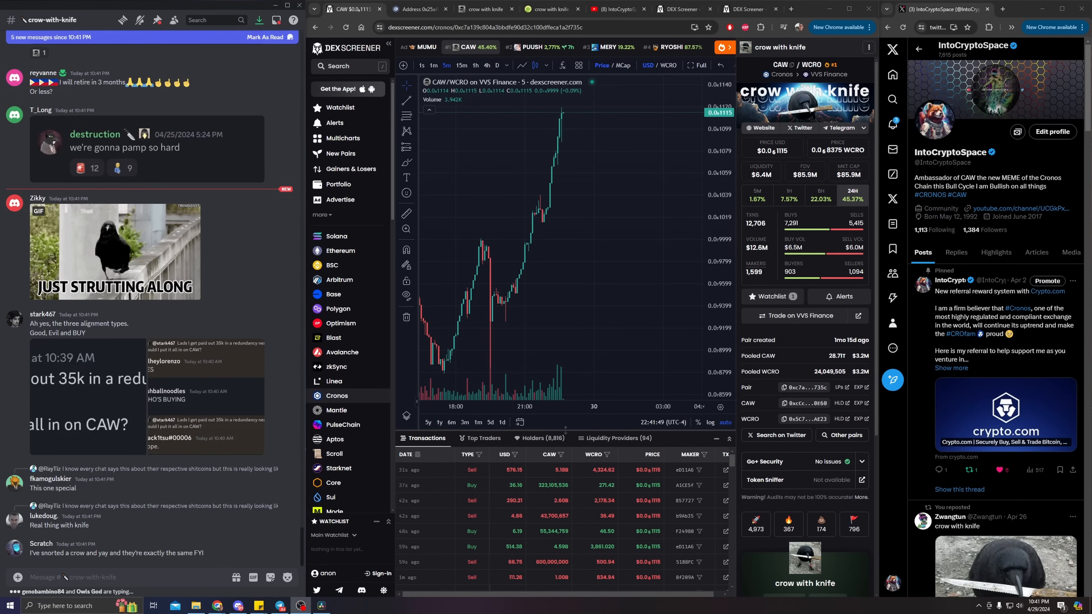
scroll(down, 3)
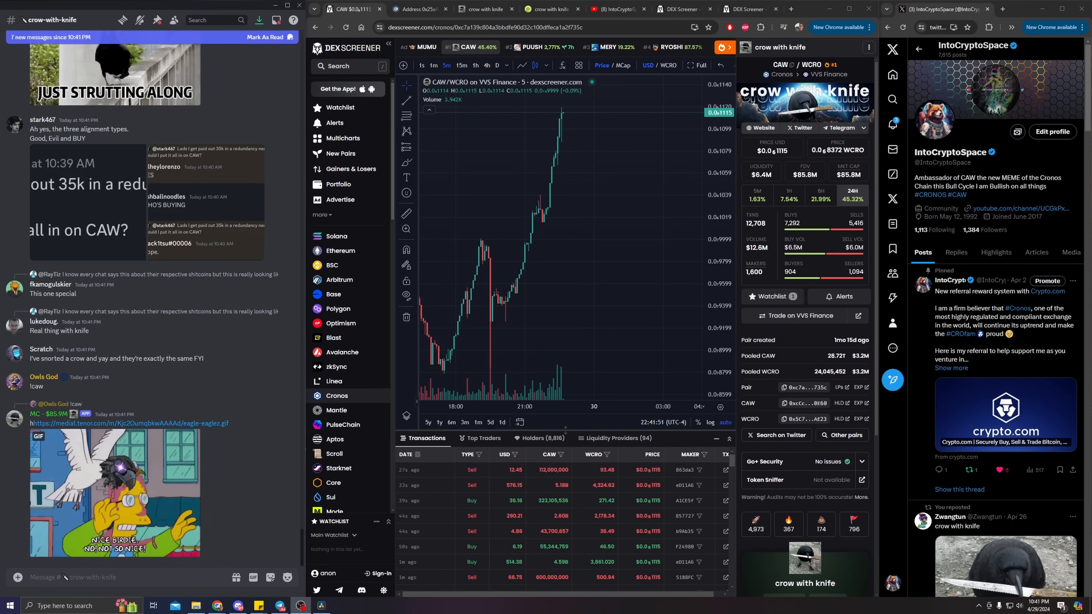
scroll(down, 3)
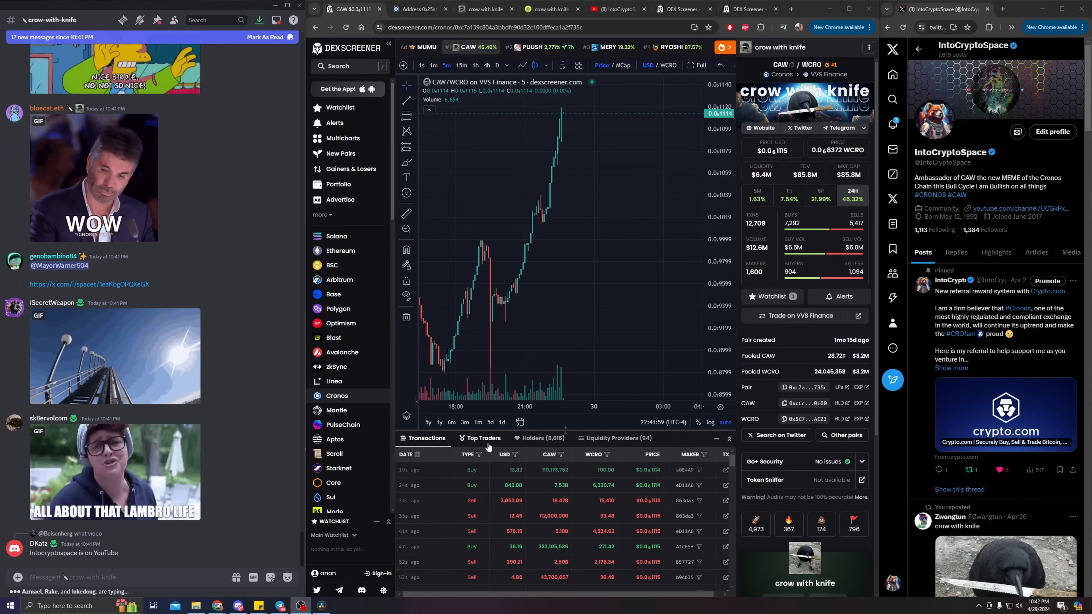
click(533, 438)
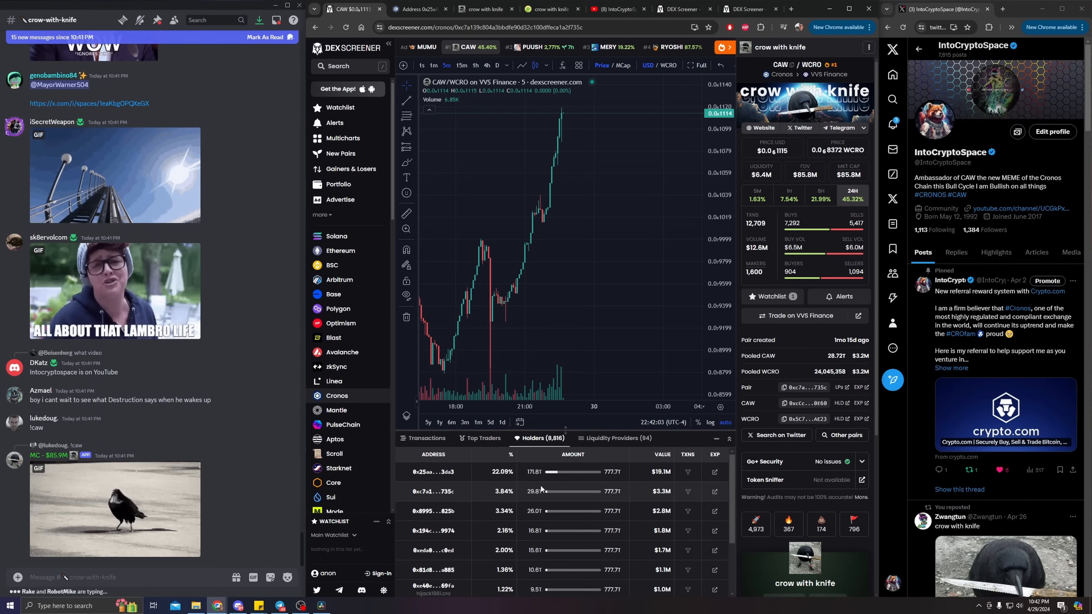
mouse_move(658, 502)
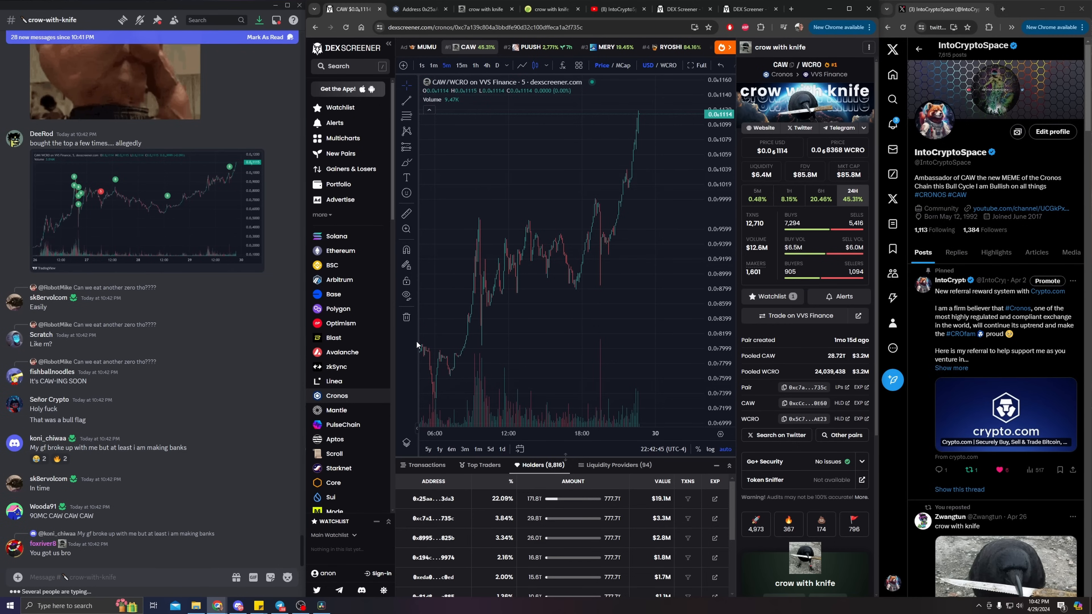
mouse_move(558, 343)
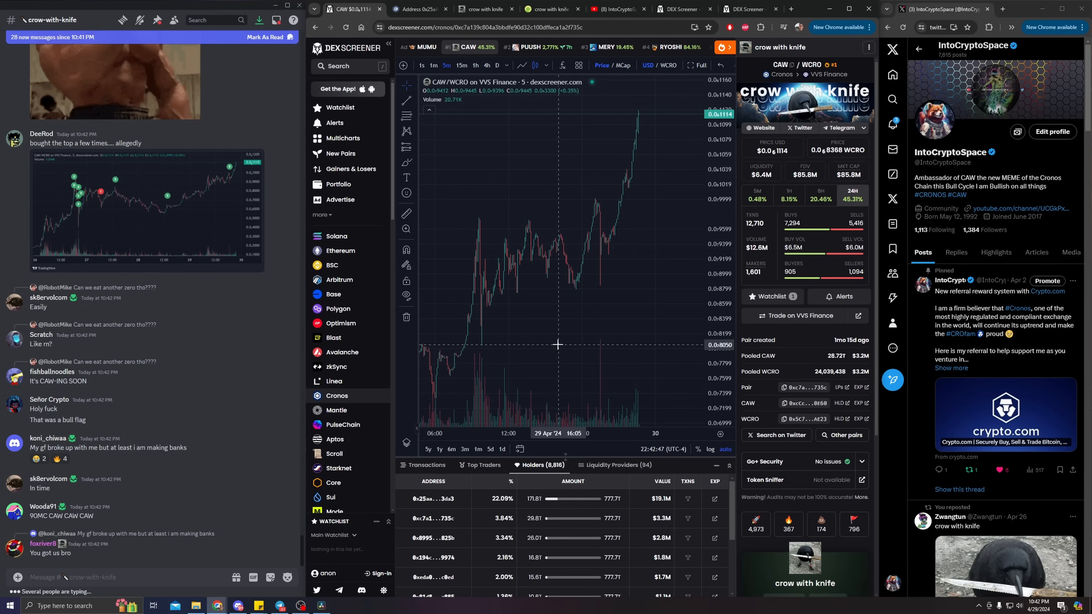
mouse_move(546, 367)
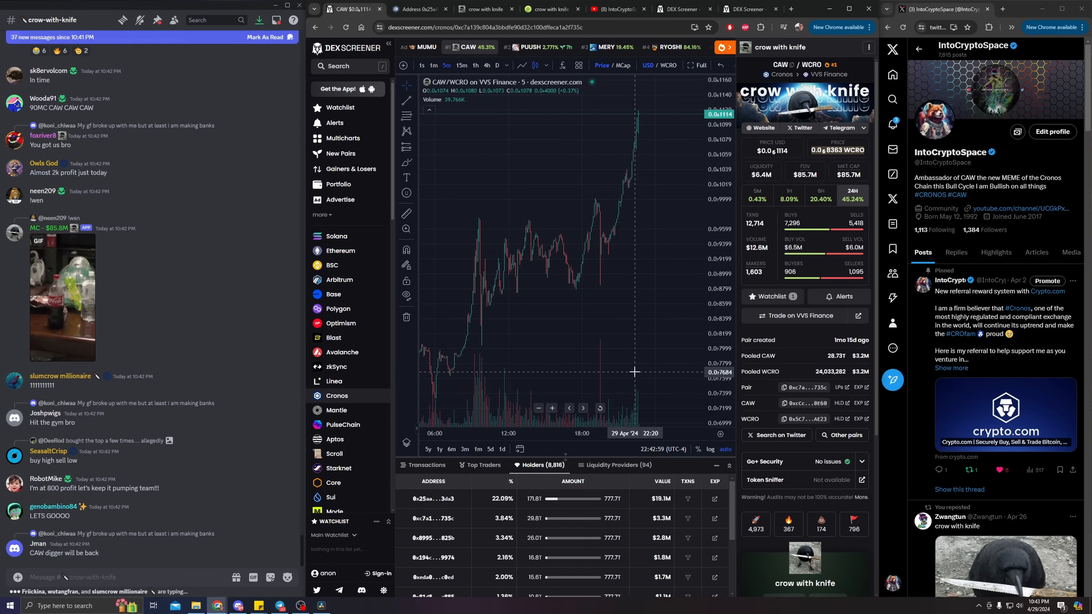
mouse_move(591, 383)
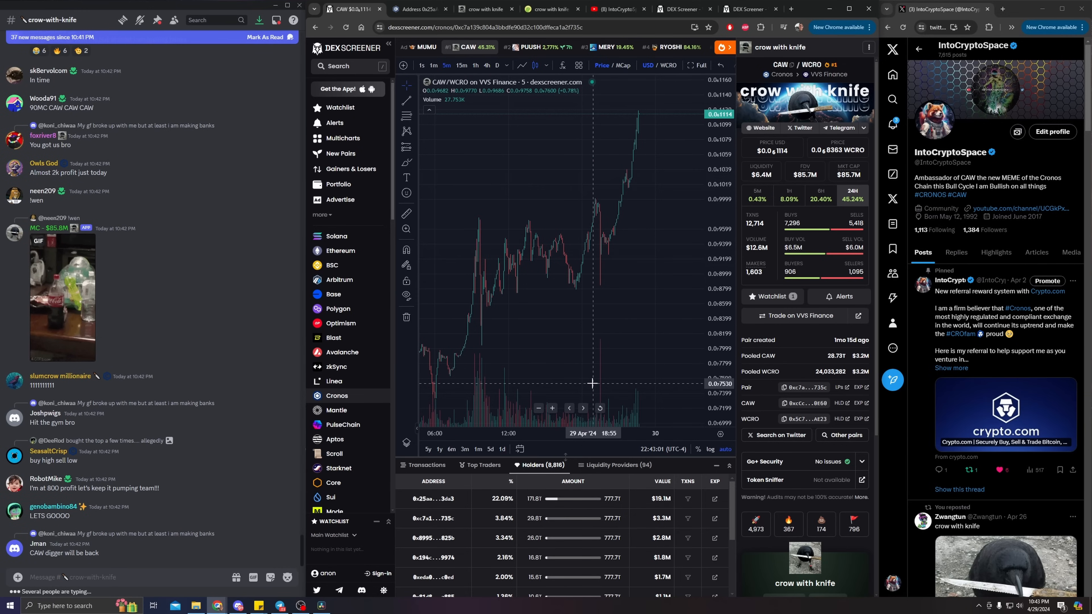
mouse_move(548, 383)
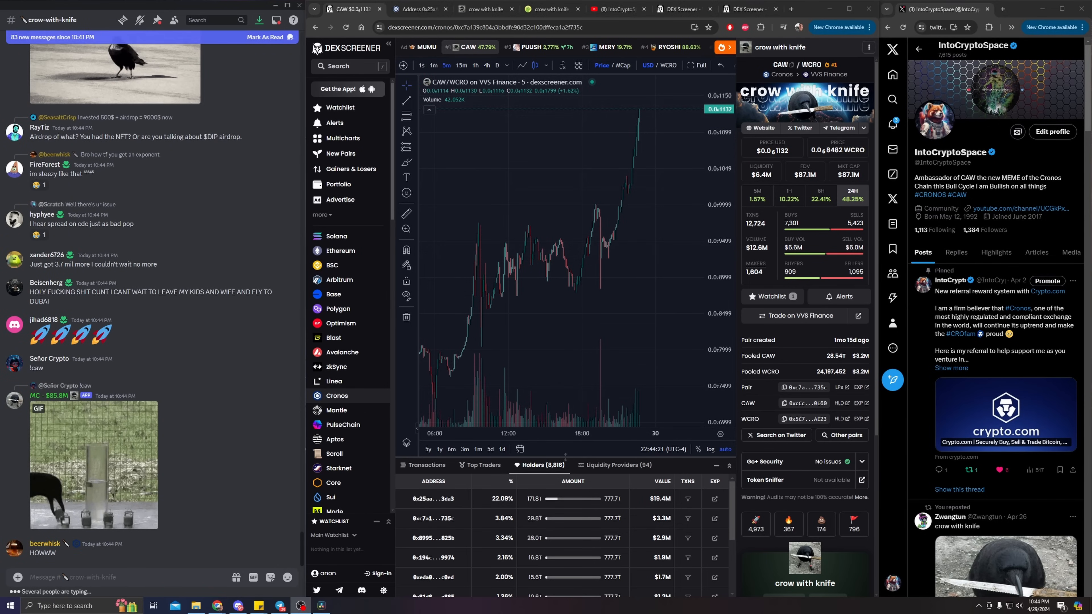
scroll(down, 3)
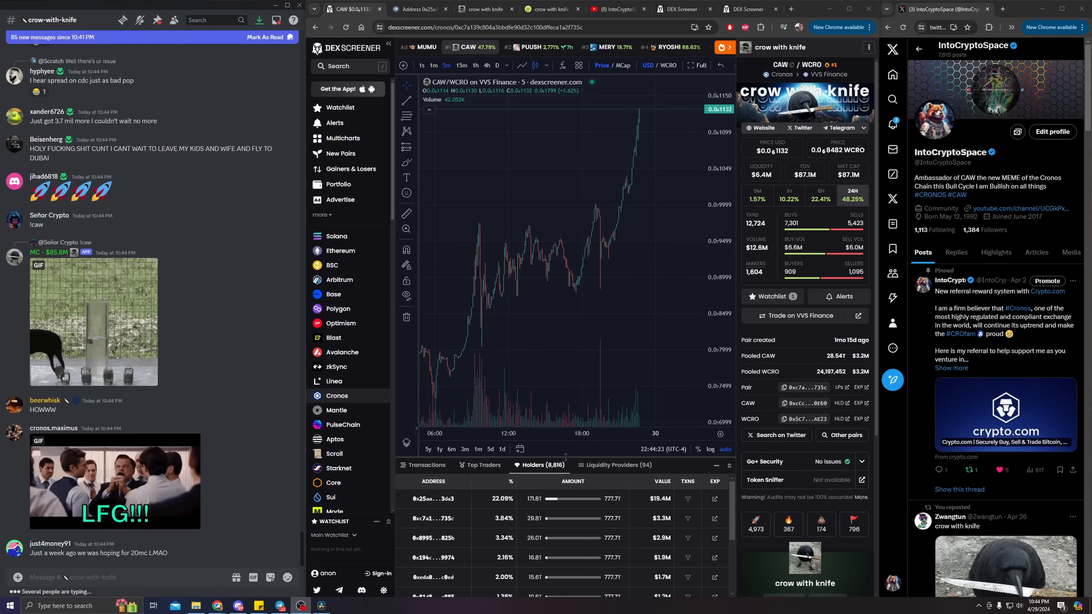